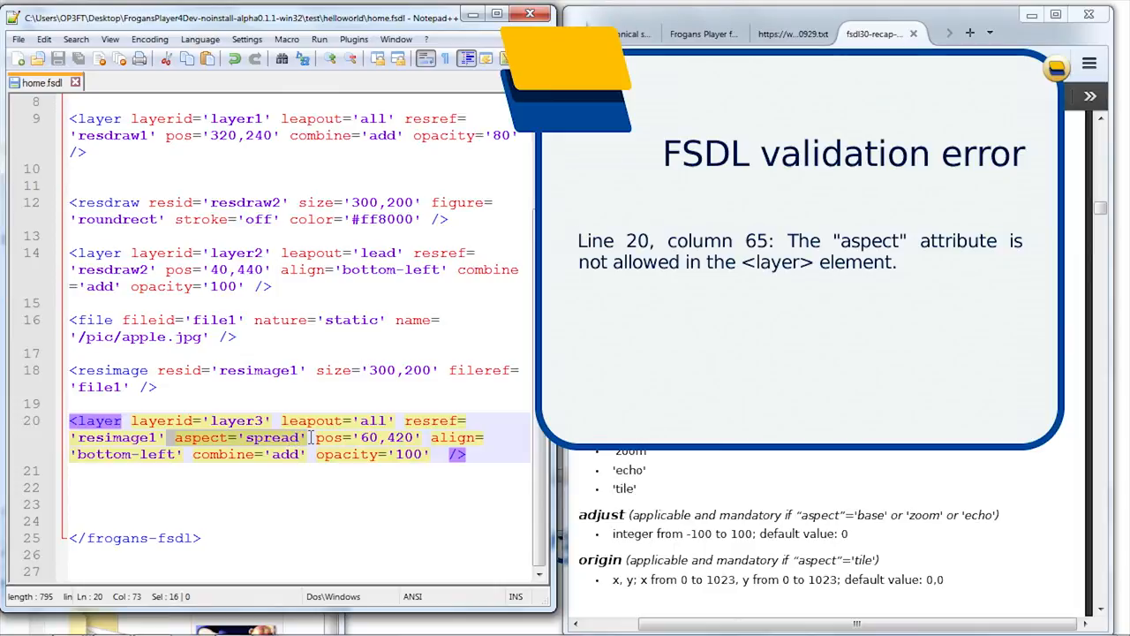
mouse_move(749, 324)
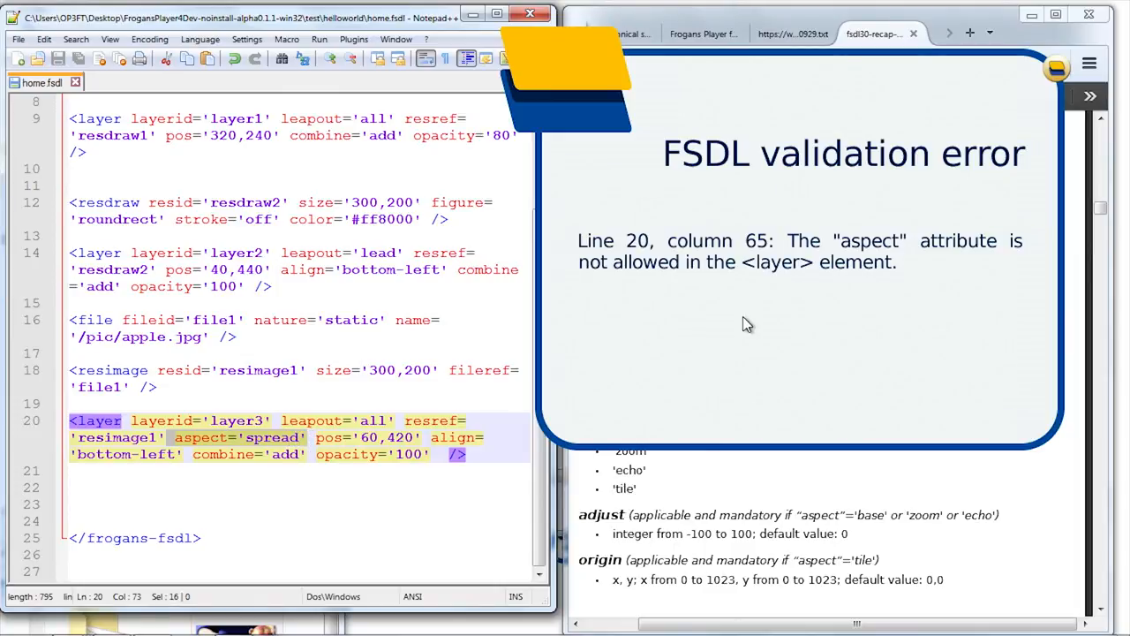
- Move aspect='spread' from the layer3 element onto the resimage1 tag and save
key("Delete")
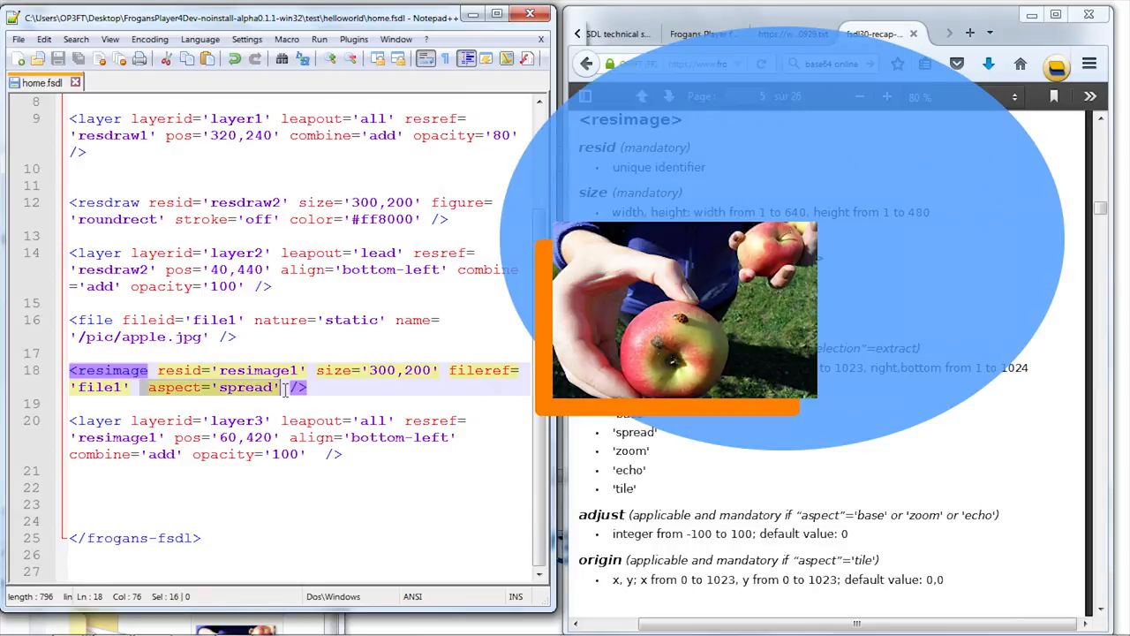
- Remove aspect='spread' from the apple resimage, set its size to 500,200, and reload the slide
key("Delete")
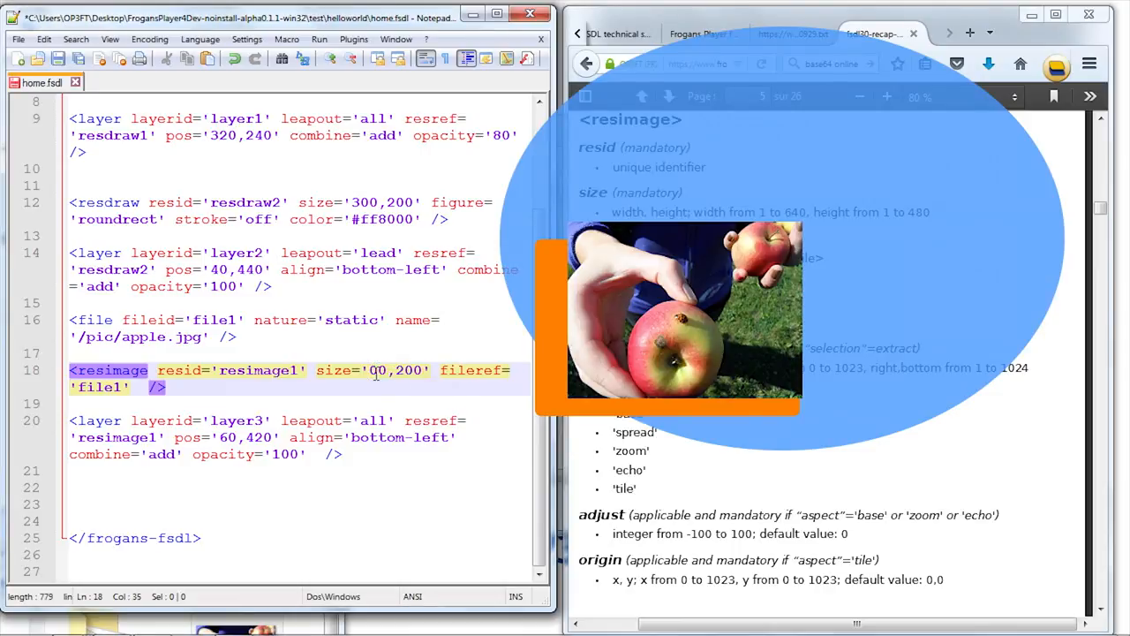
type("5")
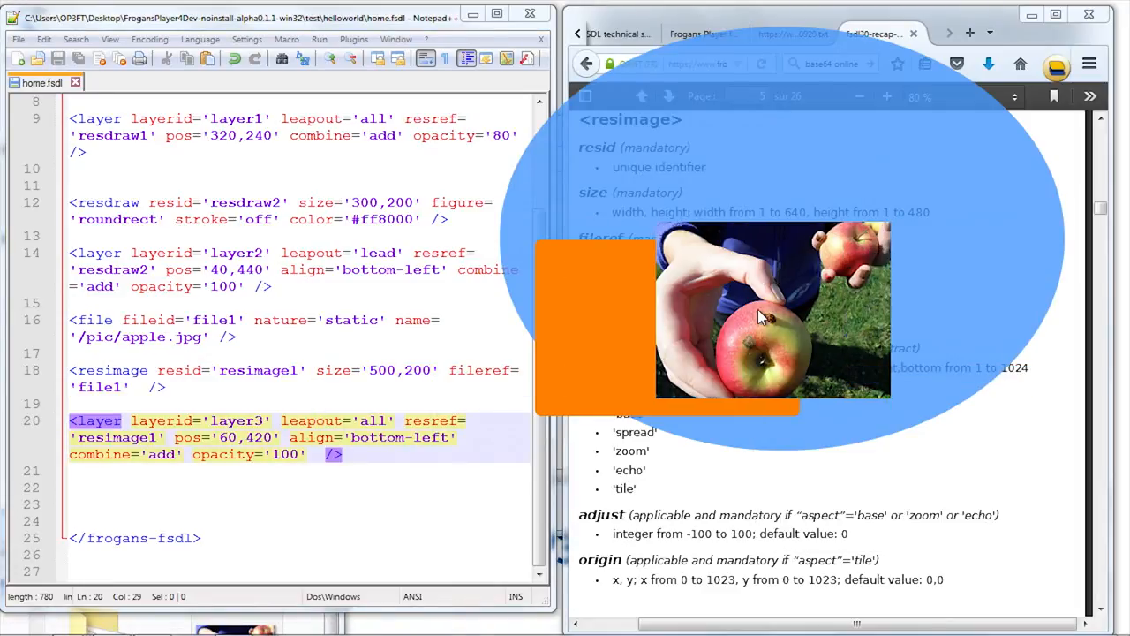
mouse_move(590, 260)
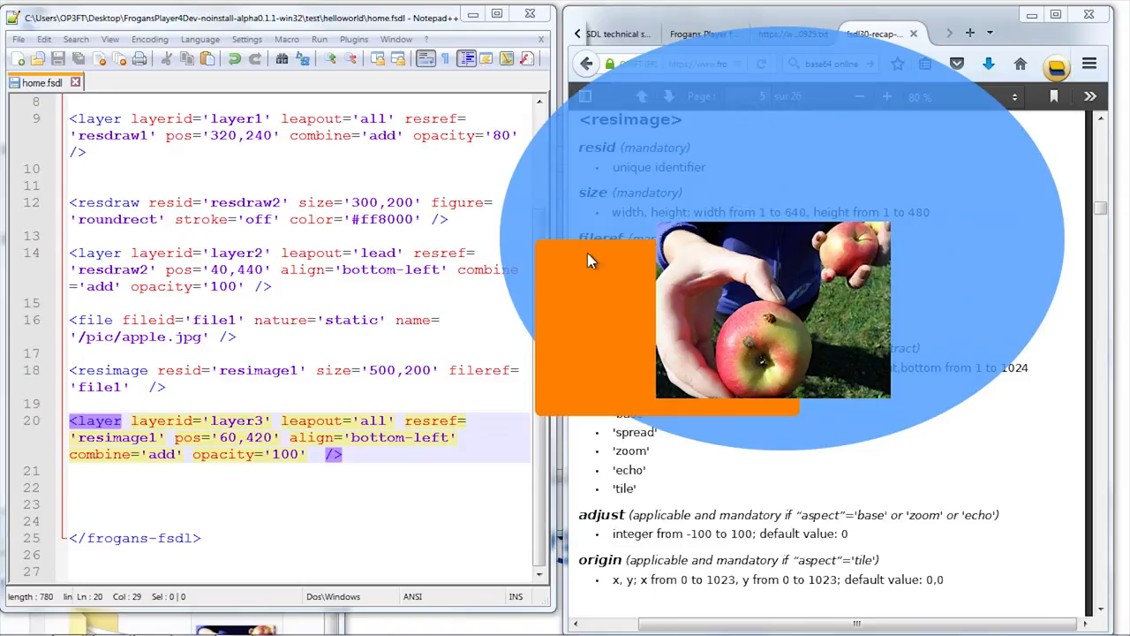
mouse_move(221, 393)
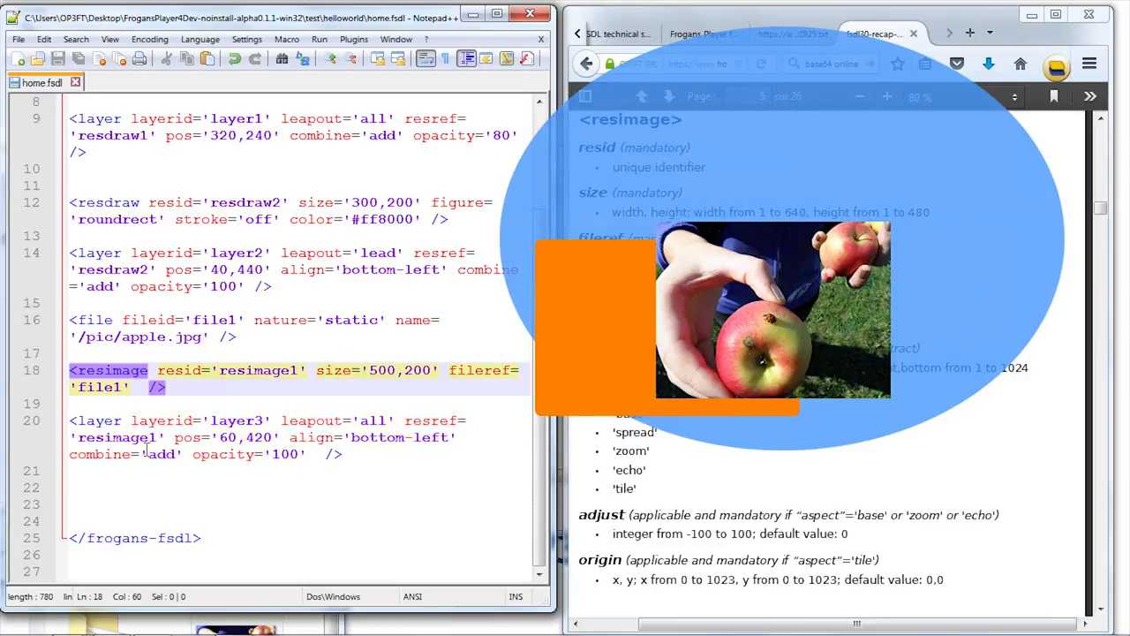
right_click(745, 326)
type("aspect='spread' ")
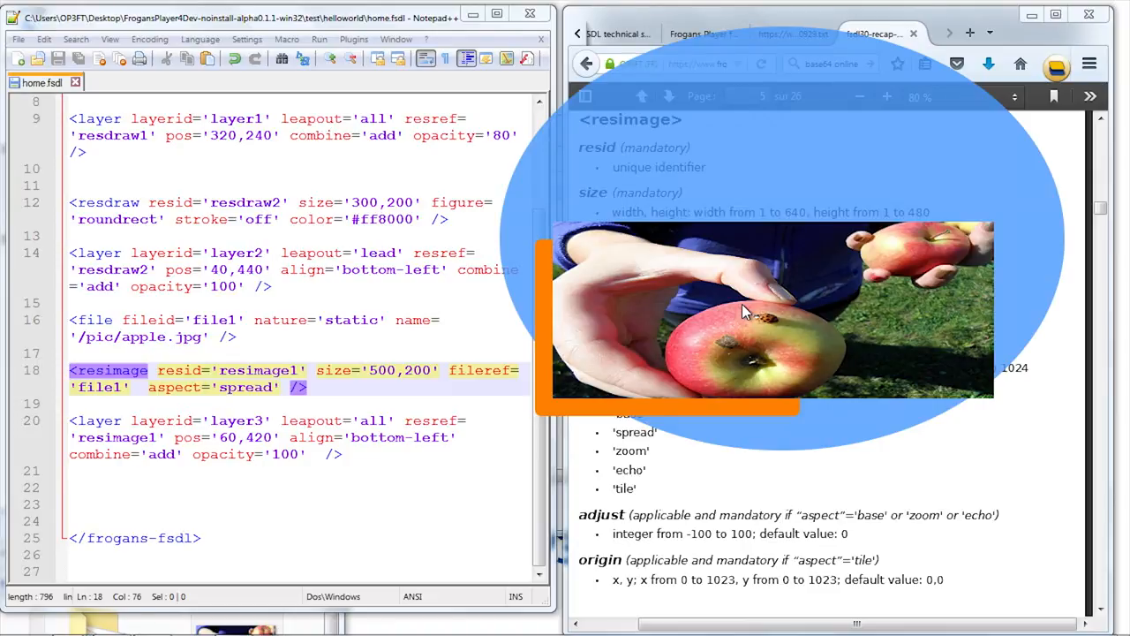
mouse_move(376, 384)
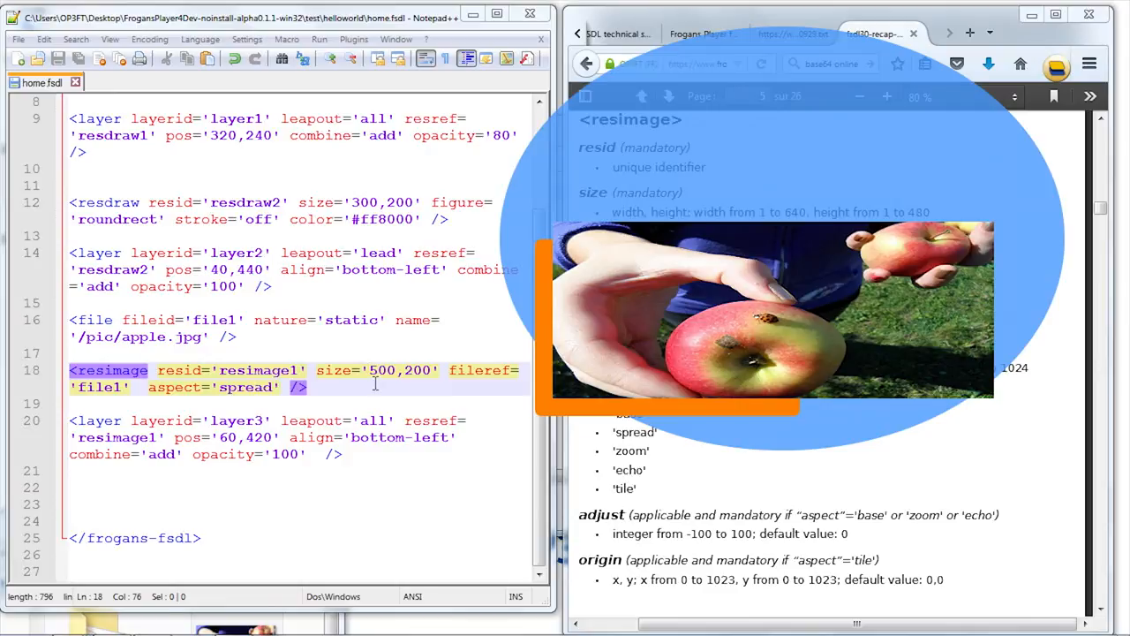
mouse_move(766, 141)
type("cho")
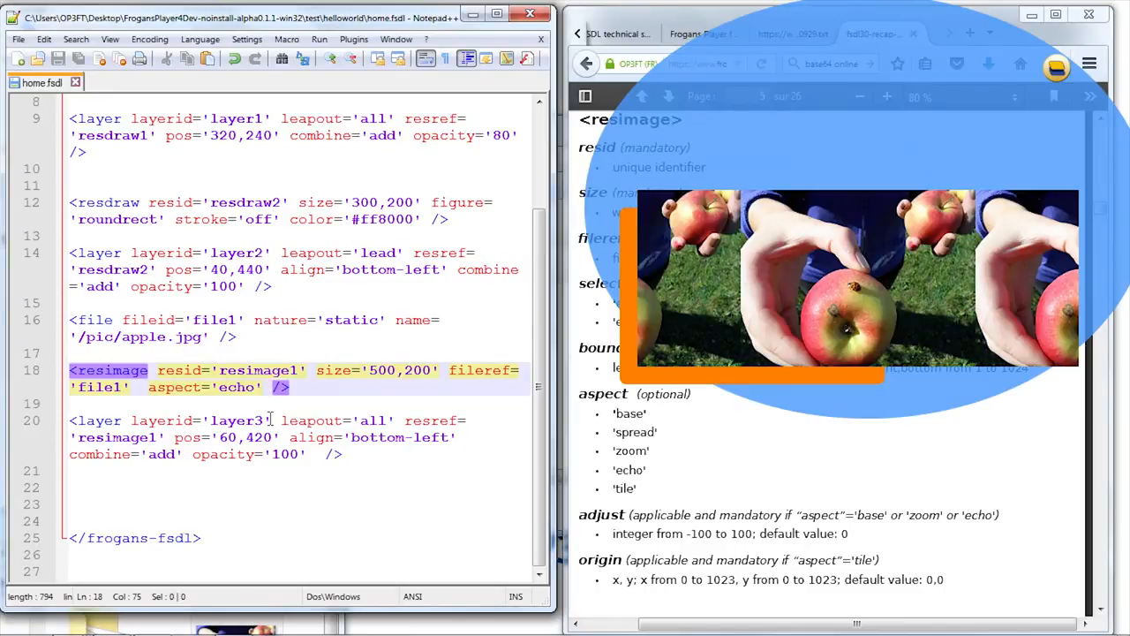
- Preview adjust='-100' on the apple image, then change its aspect from echo to base
type("adjusy")
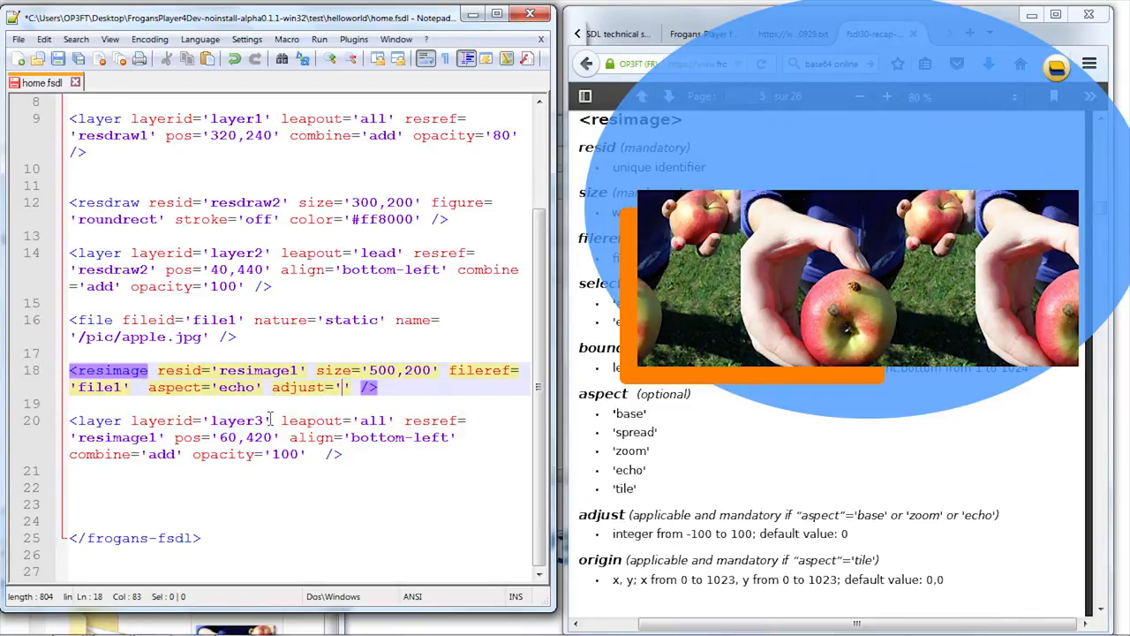
type("-100")
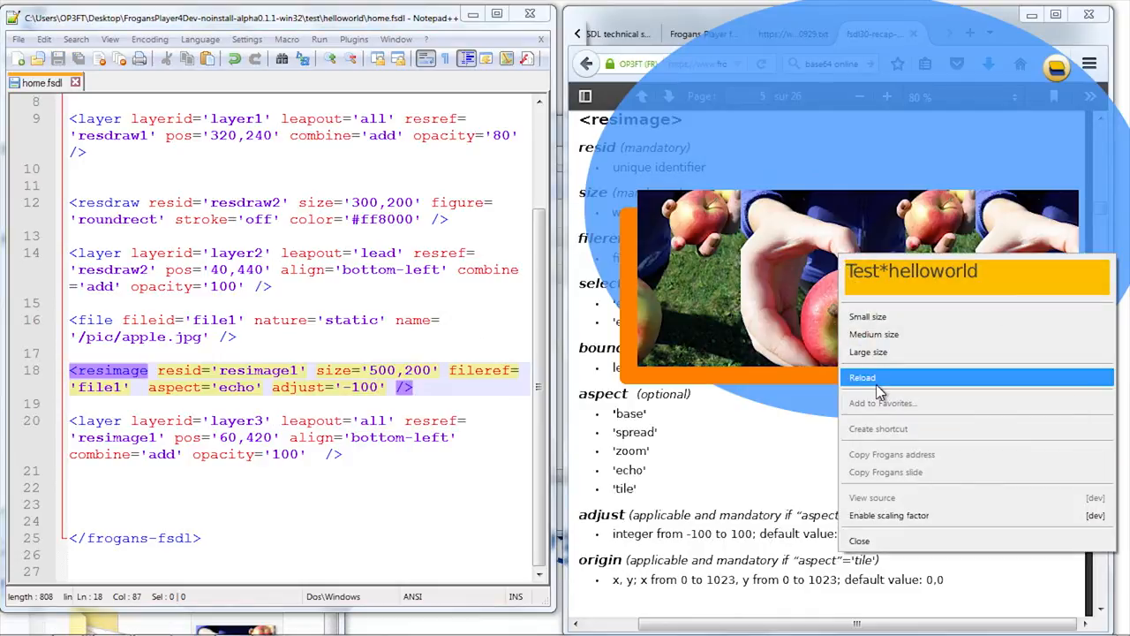
left_click(862, 377)
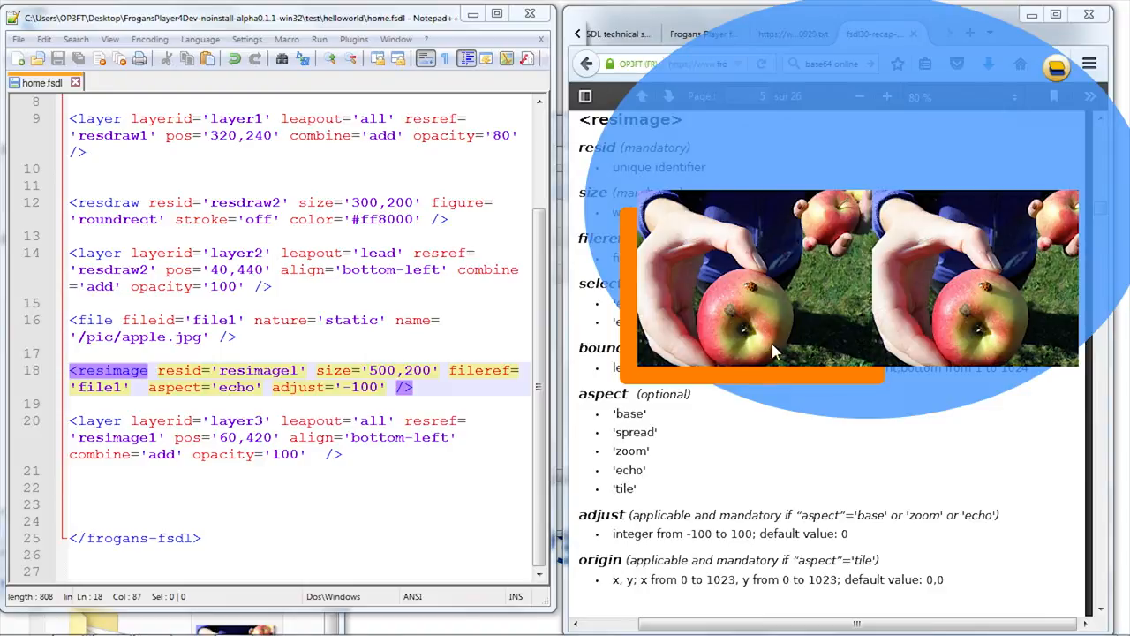
mouse_move(670, 292)
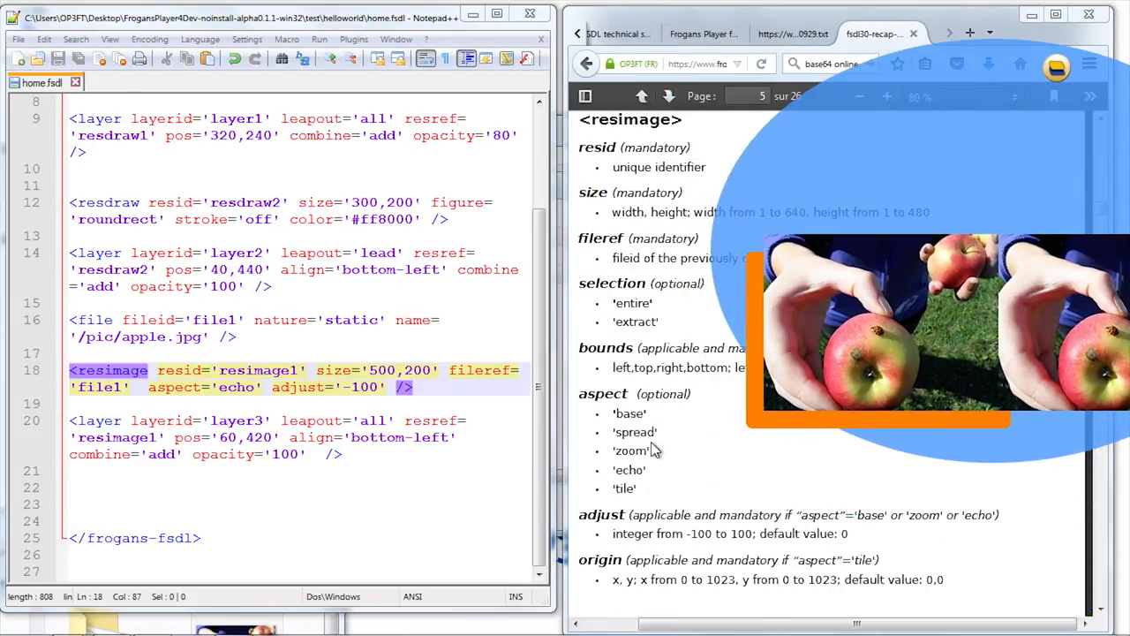
double_click(235, 387)
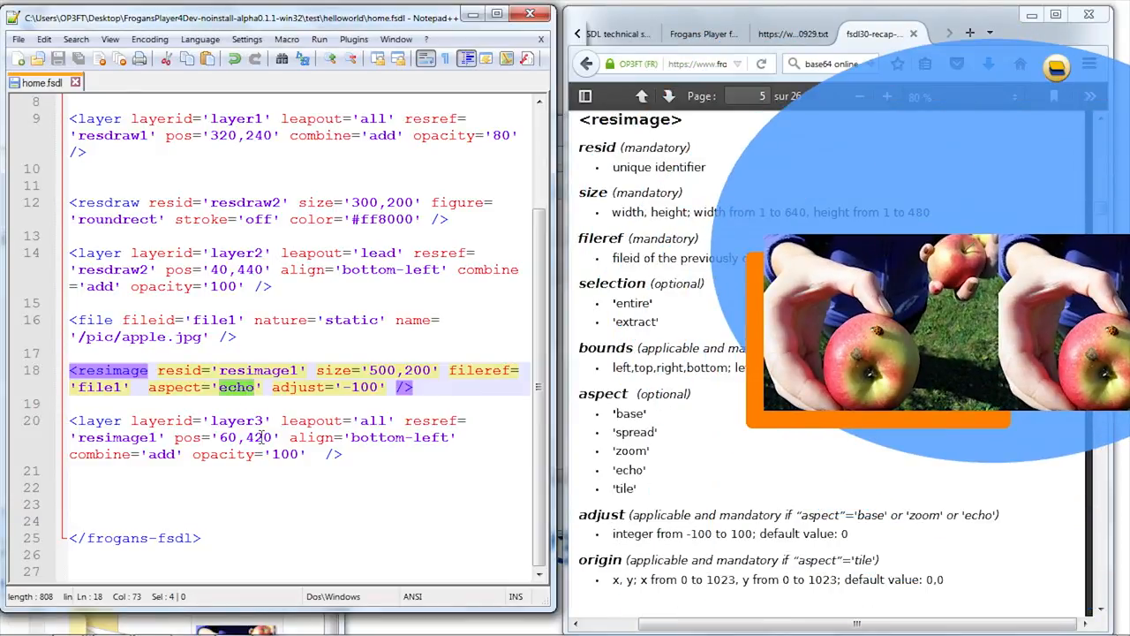
type("base")
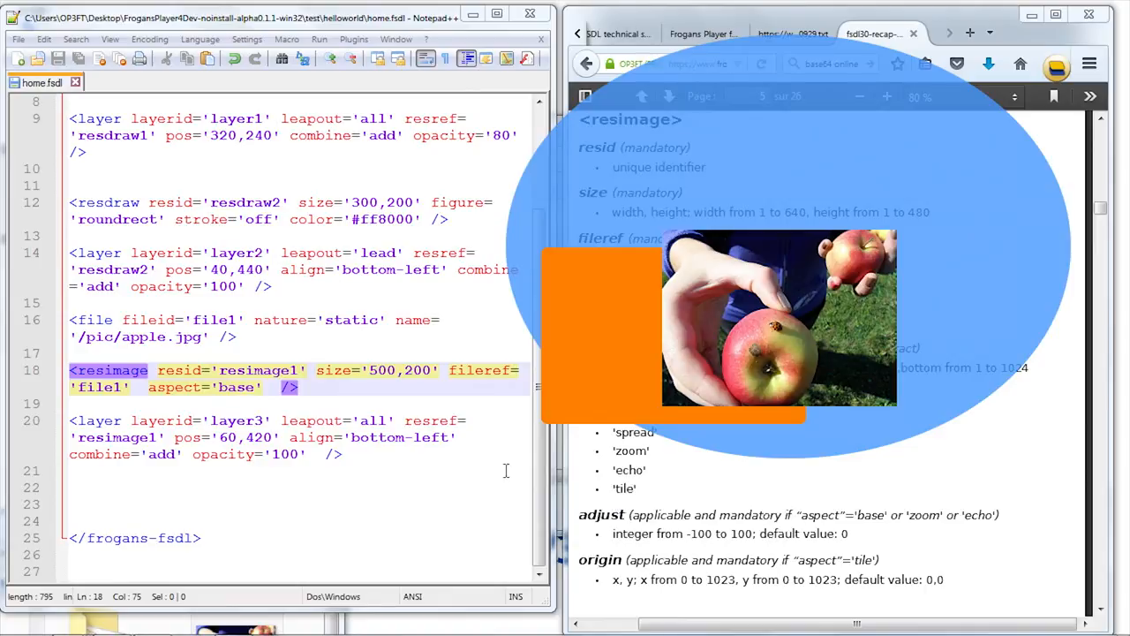
mouse_move(740, 206)
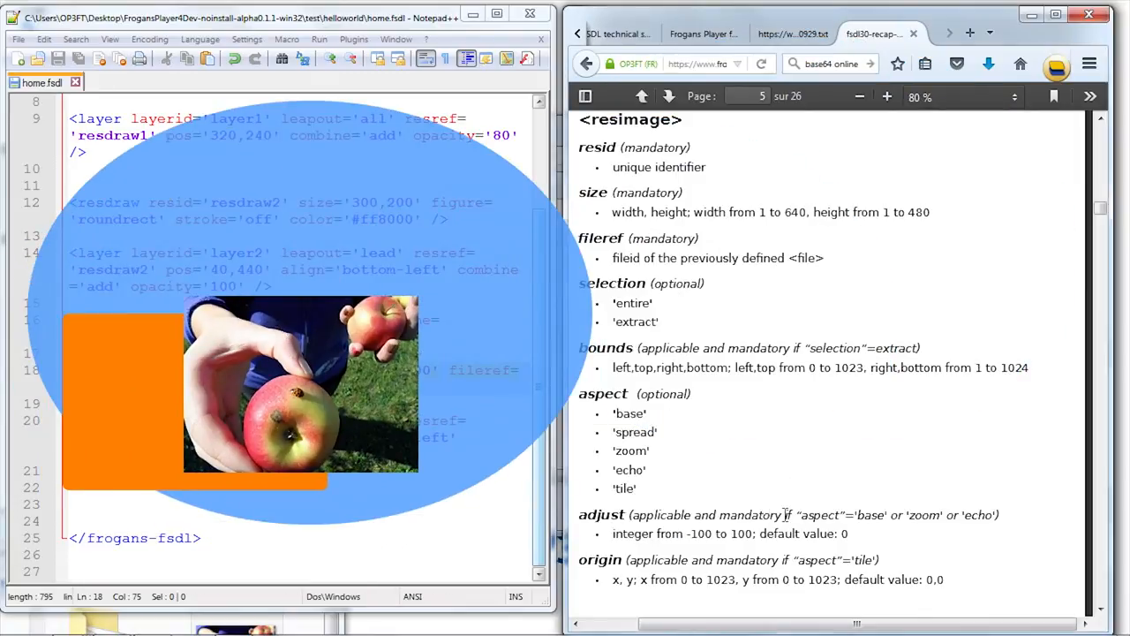
scroll("down", 3)
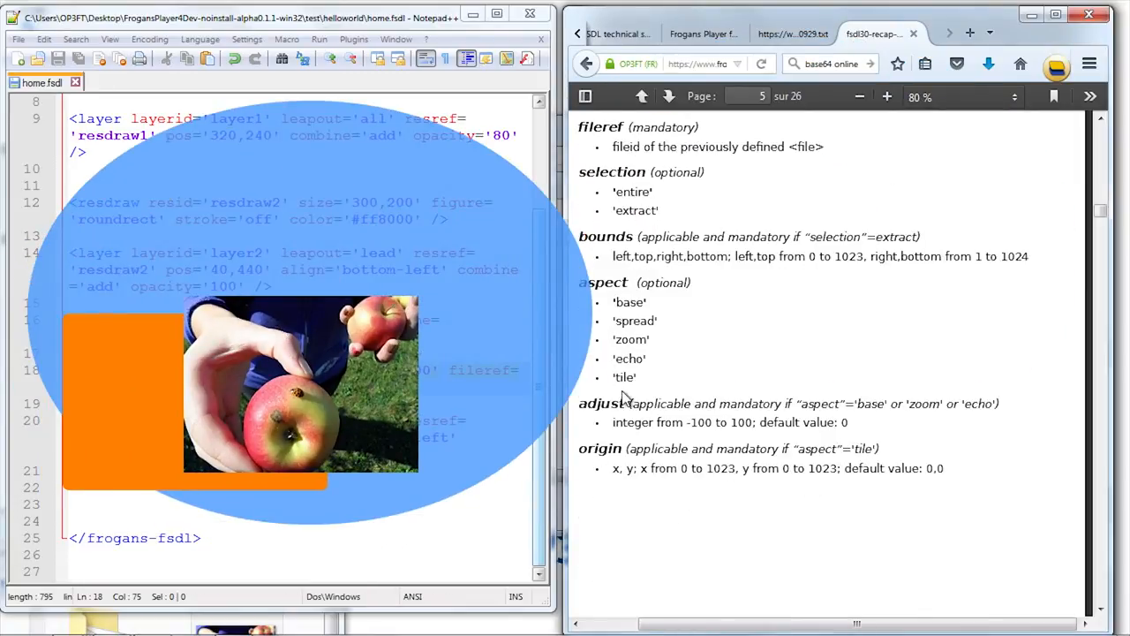
double_click(625, 377)
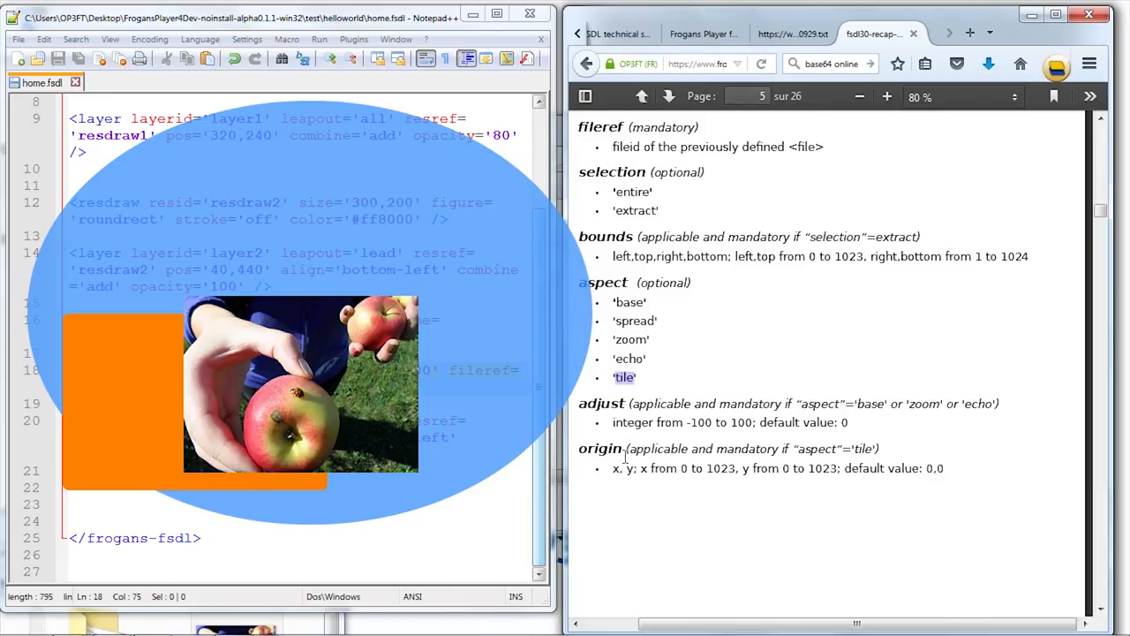
mouse_move(367, 323)
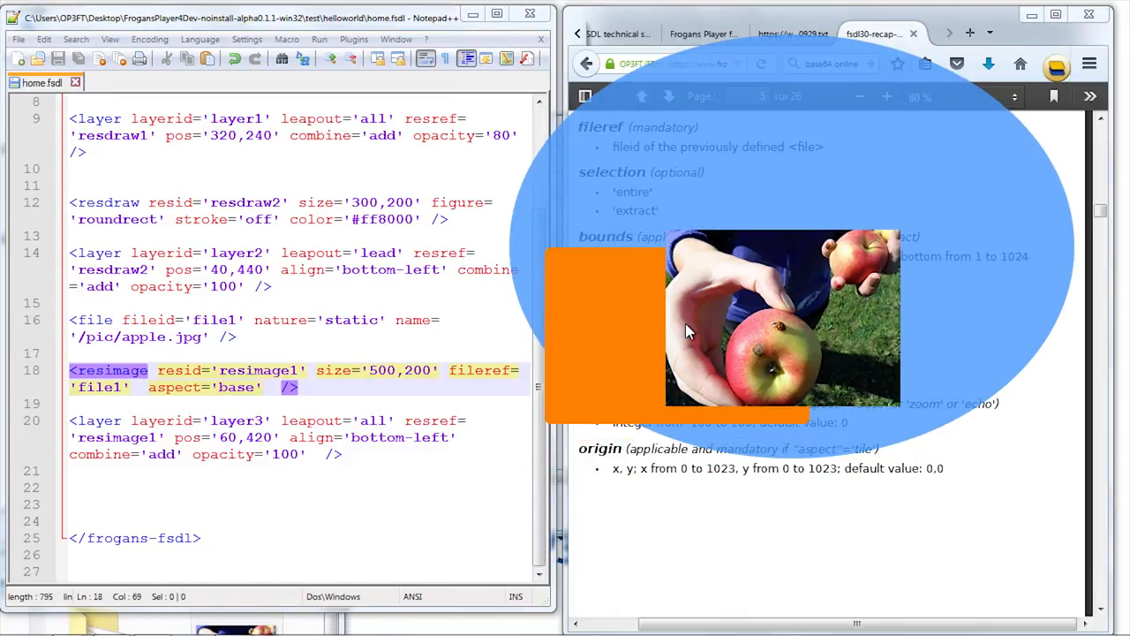
mouse_move(696, 320)
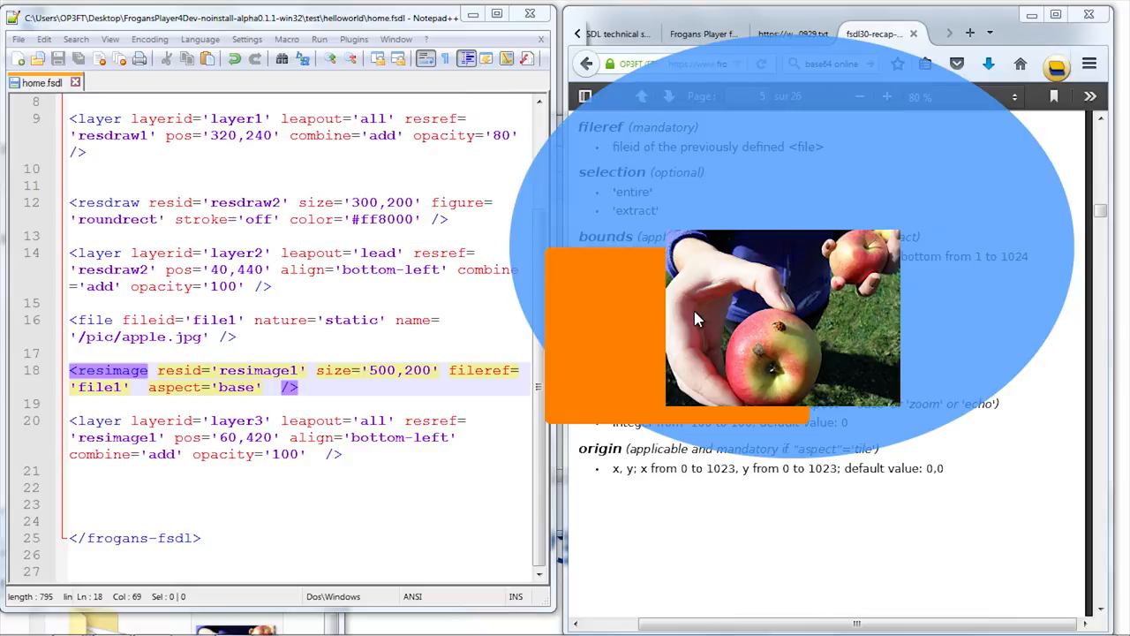
mouse_move(291, 632)
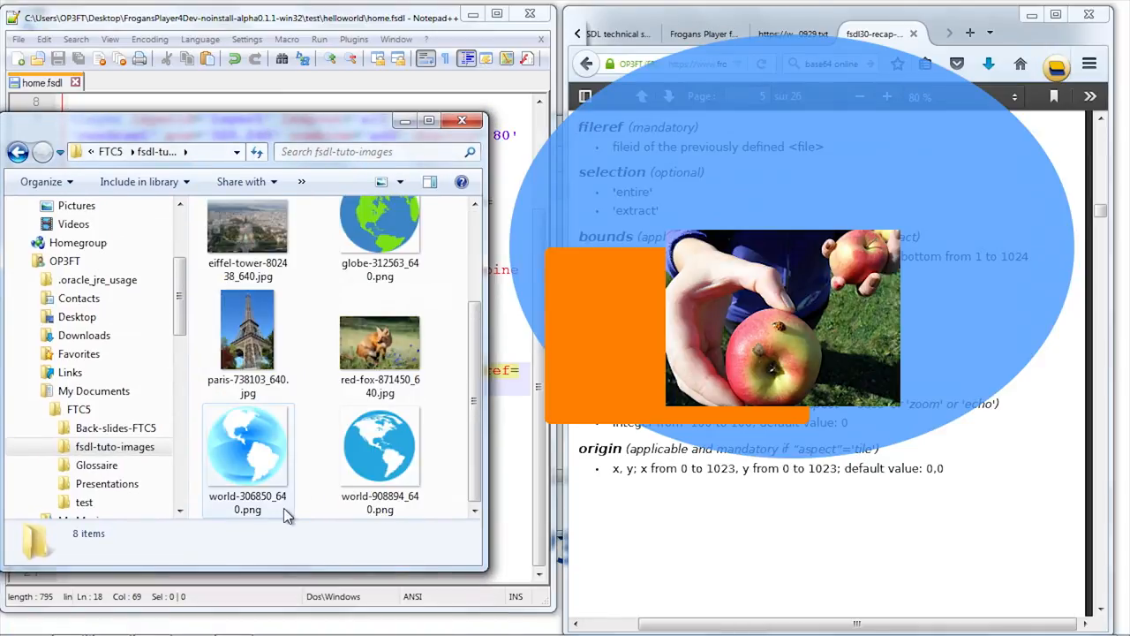
- Copy the blue globe image into the helloworld pic folder
scroll("up", 3)
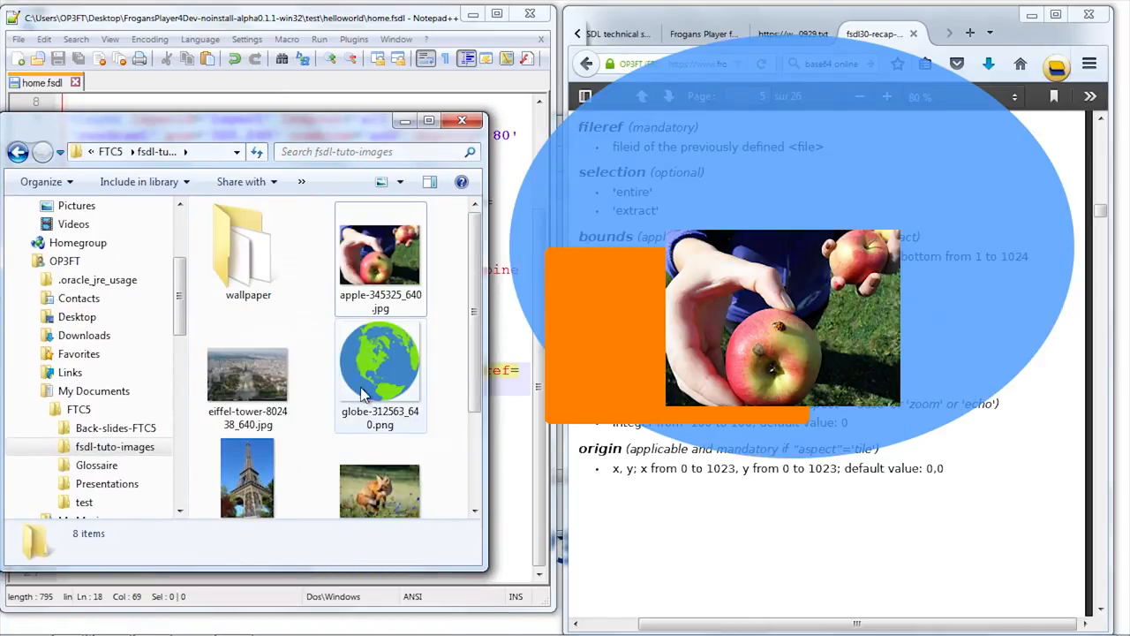
scroll("down", 3)
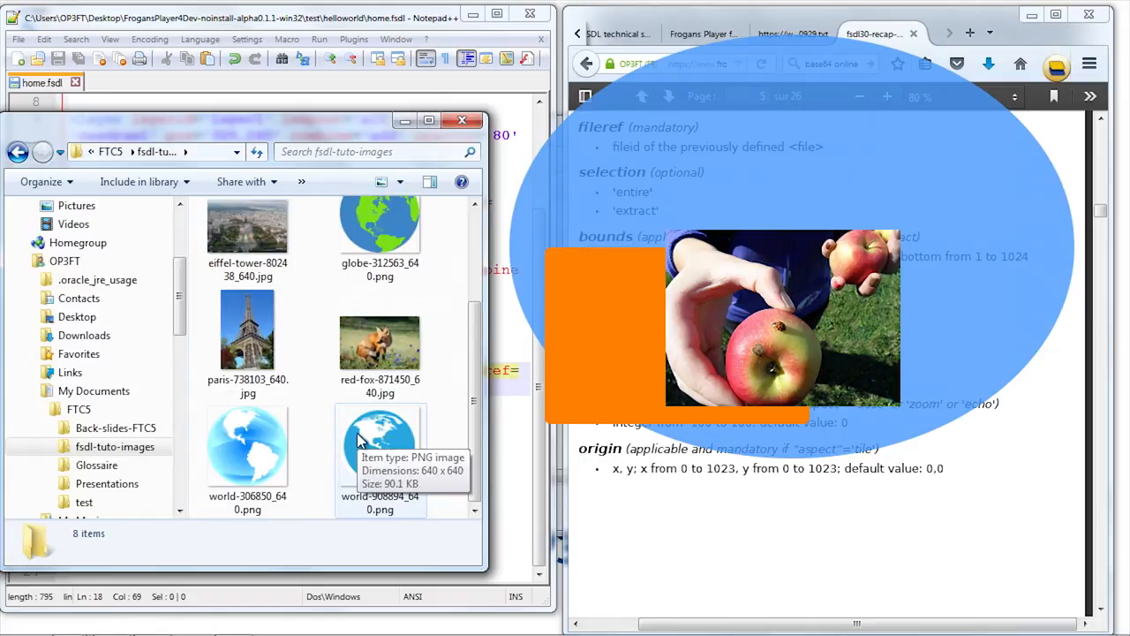
right_click(380, 446)
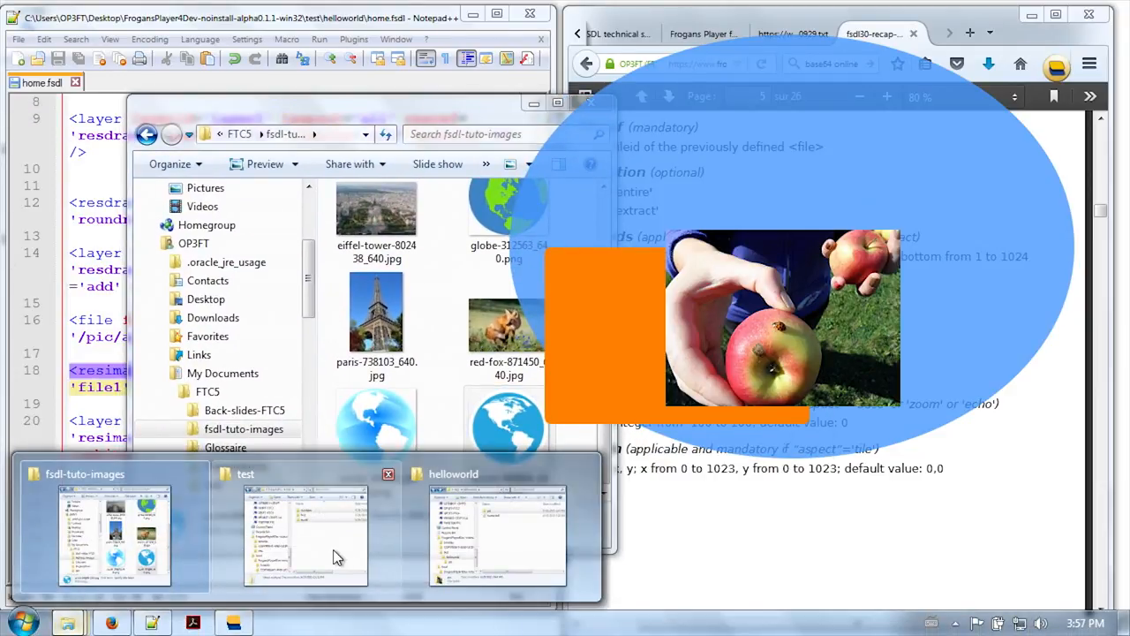
left_click(497, 535)
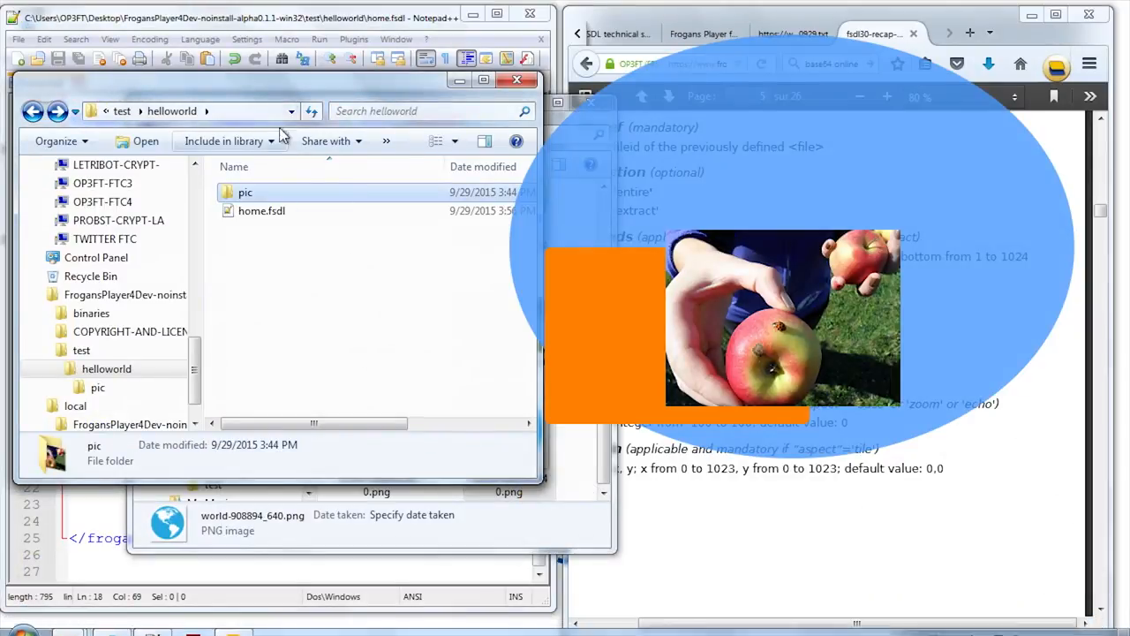
right_click(239, 362)
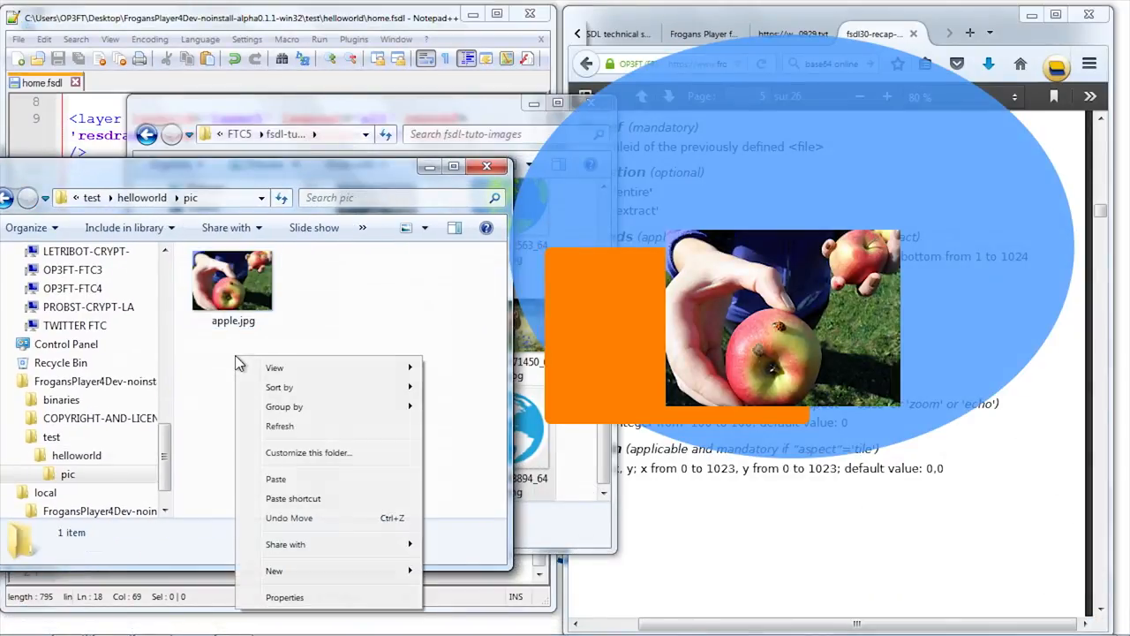
left_click(275, 479)
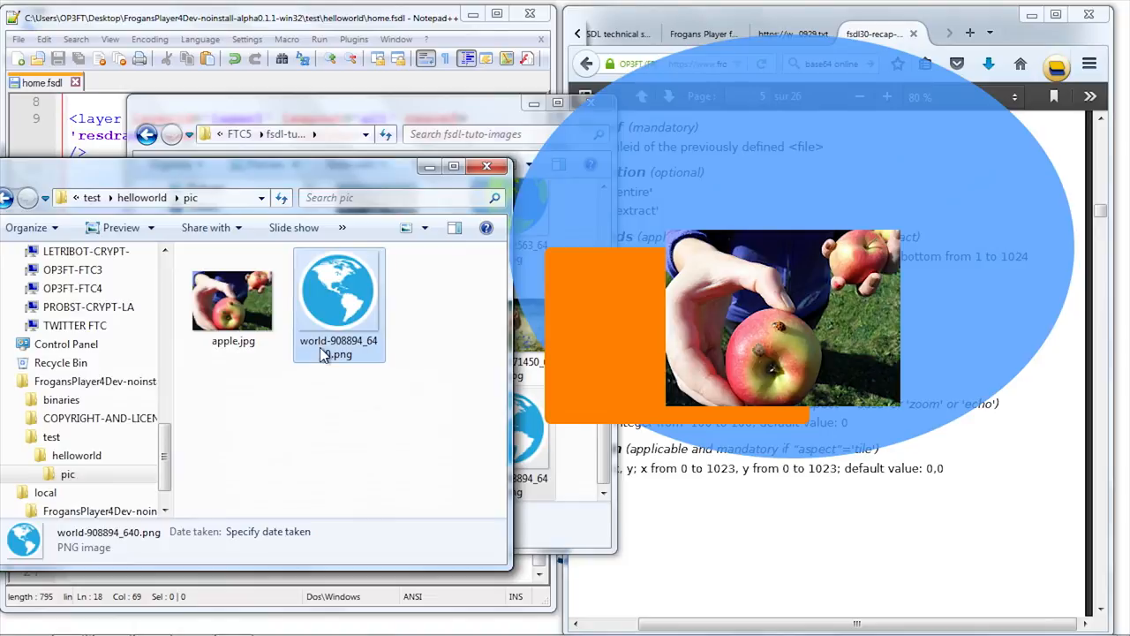
- Rename the globe image to world.png and preview it in Photo Viewer
right_click(338, 300)
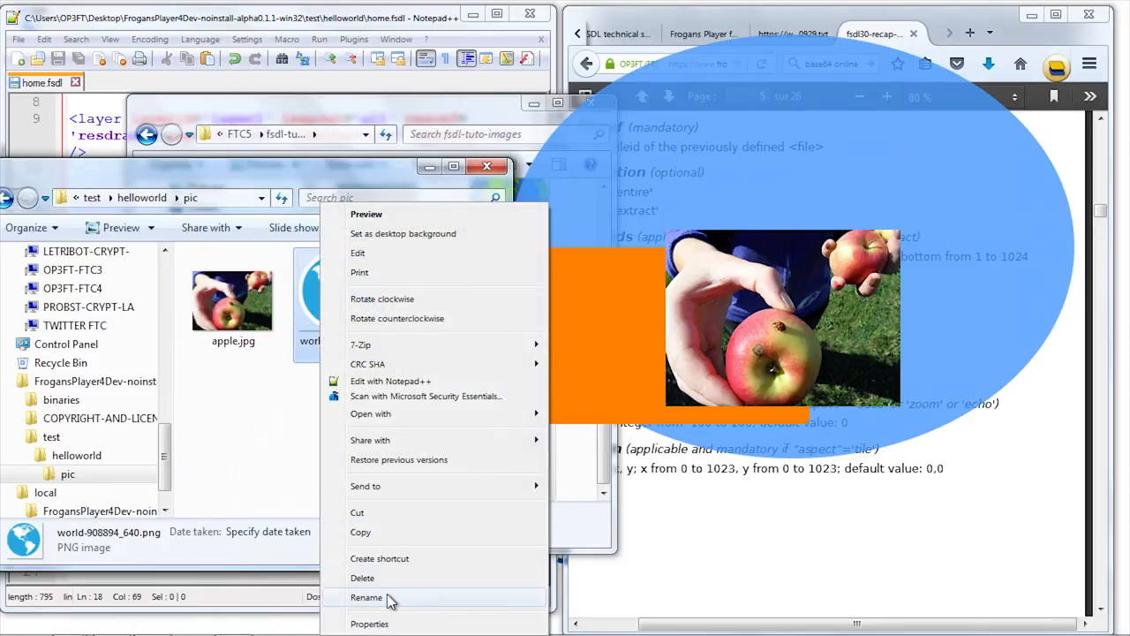
left_click(367, 598)
type("world")
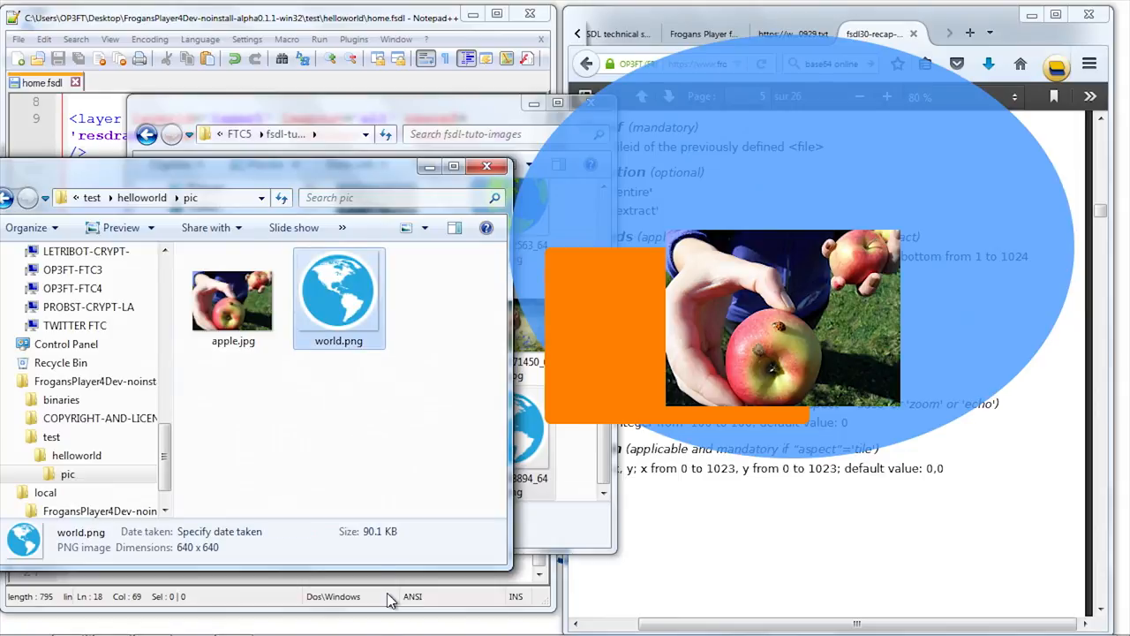
mouse_move(358, 305)
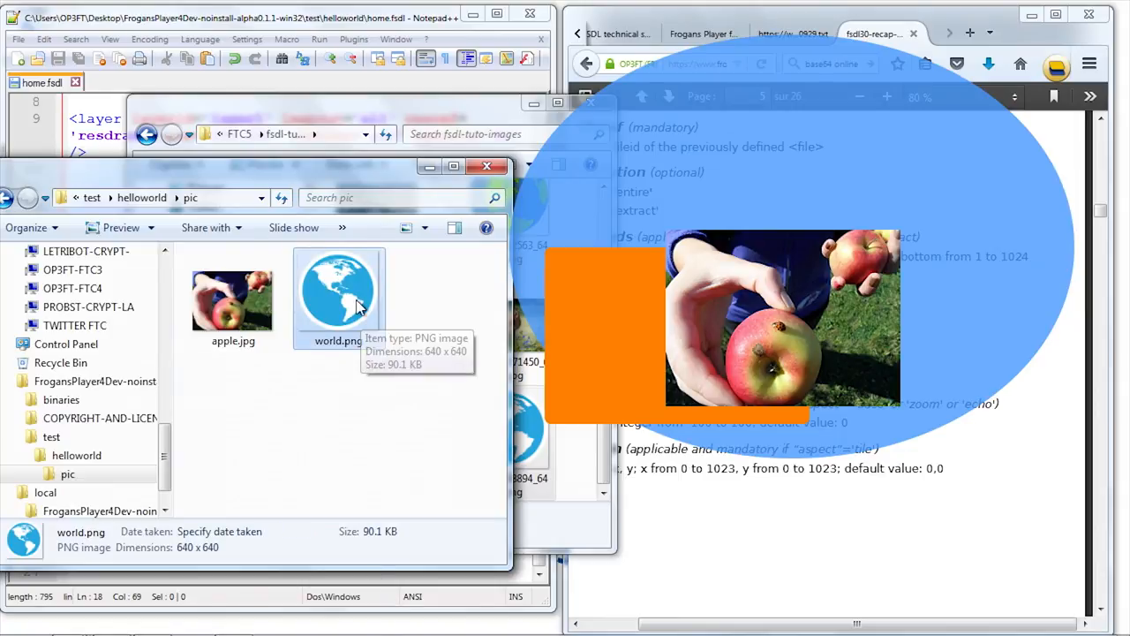
double_click(339, 292)
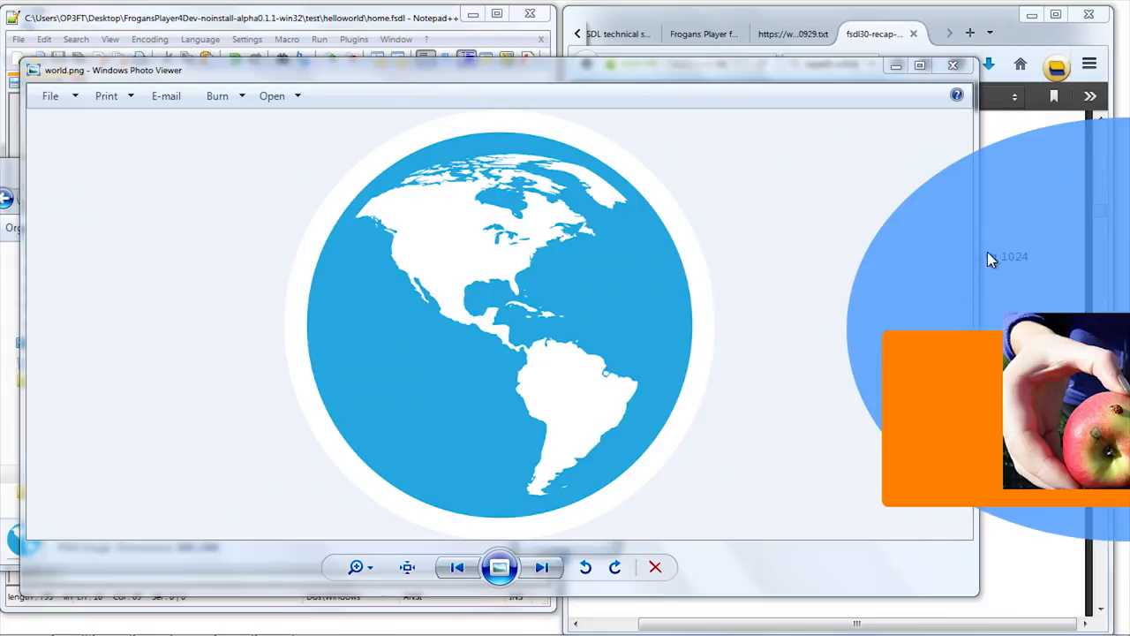
mouse_move(899, 240)
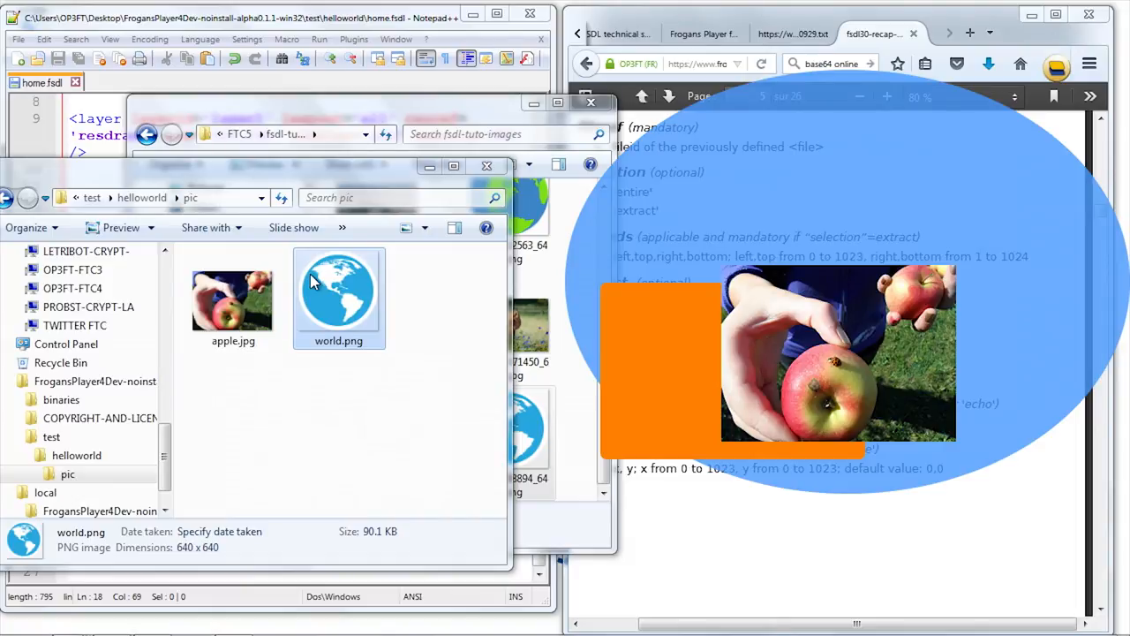
mouse_move(366, 318)
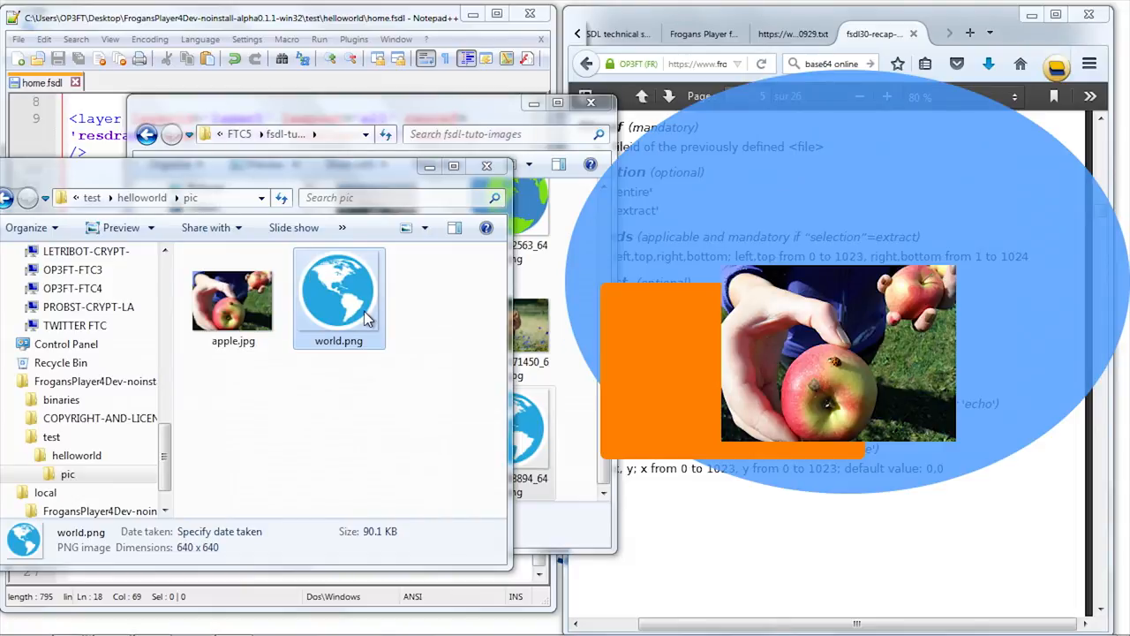
mouse_move(365, 314)
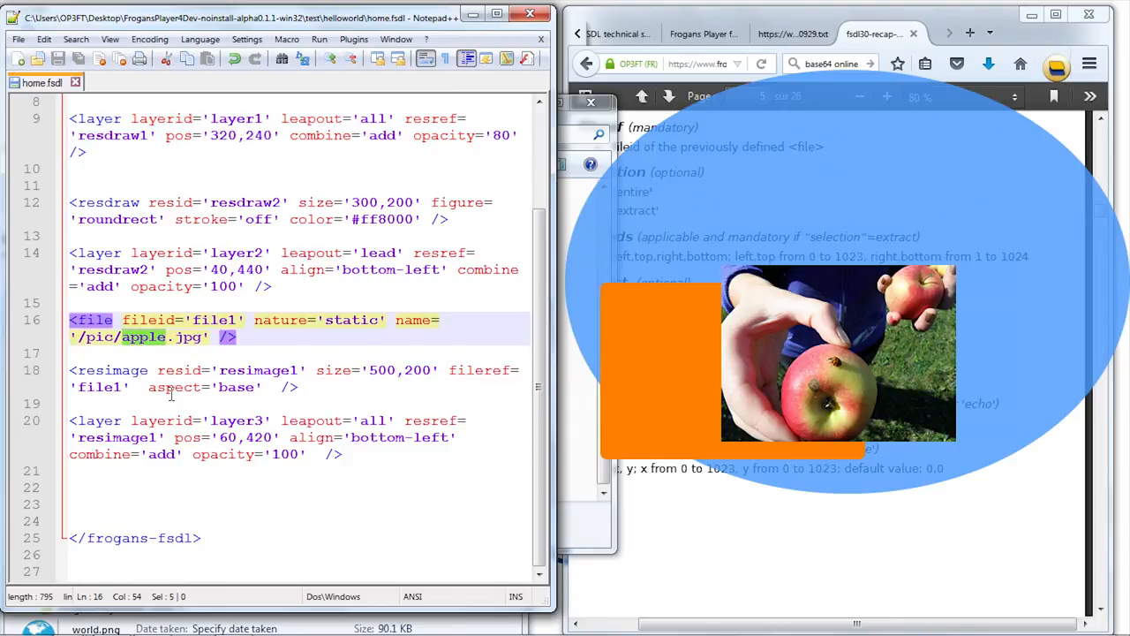
- Change the file name from apple.jpg to world.png and reload the Frogans slide
type("world.pn")
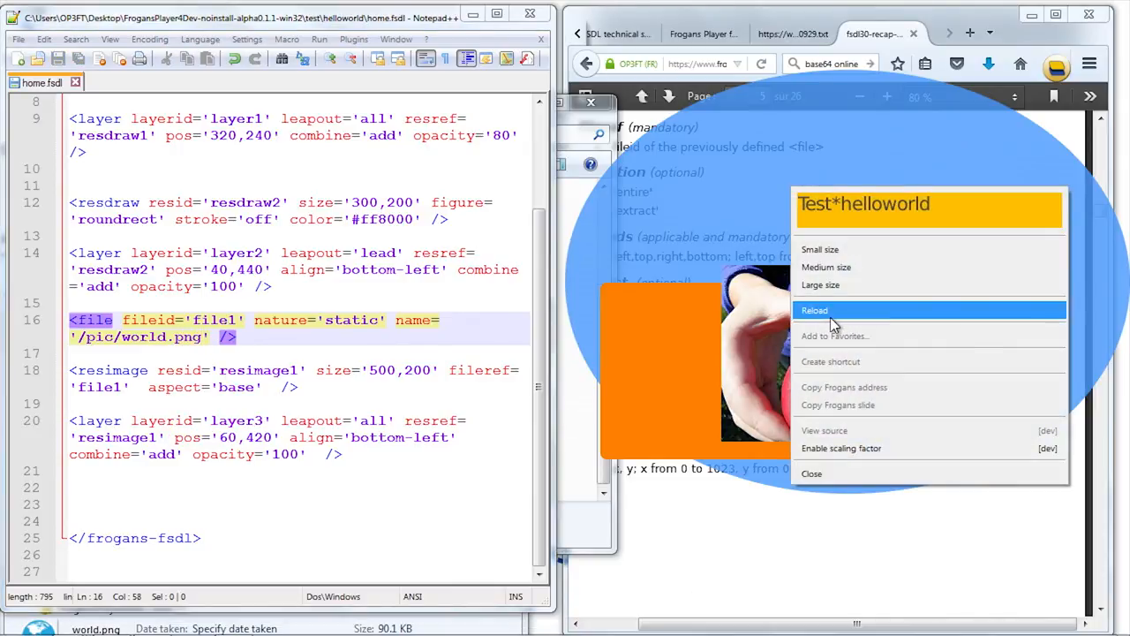
left_click(814, 310)
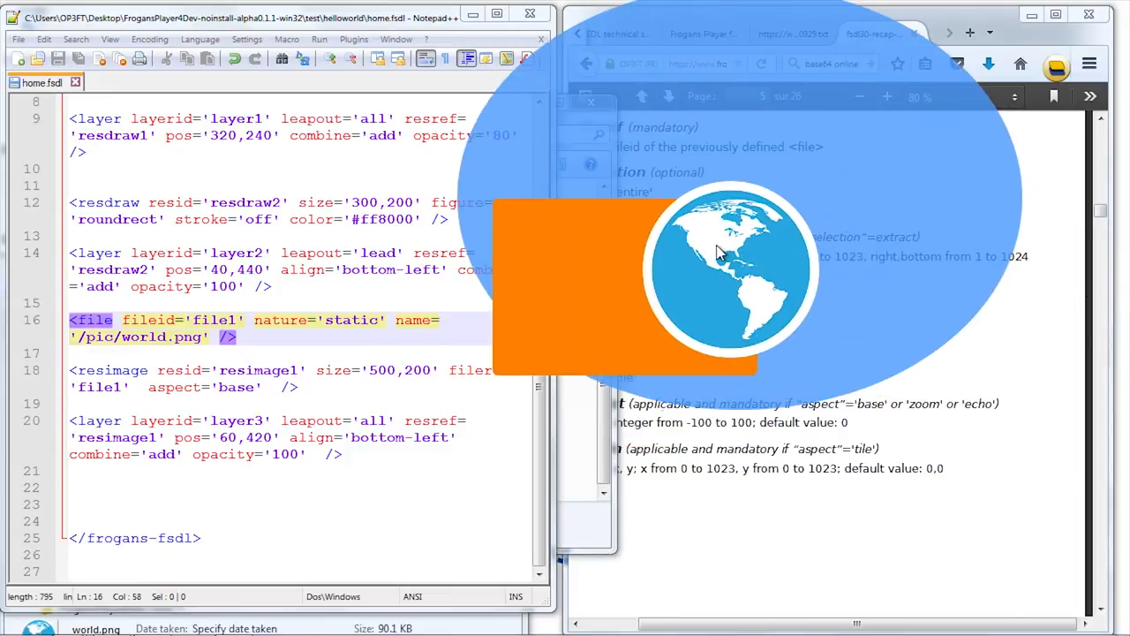
mouse_move(675, 283)
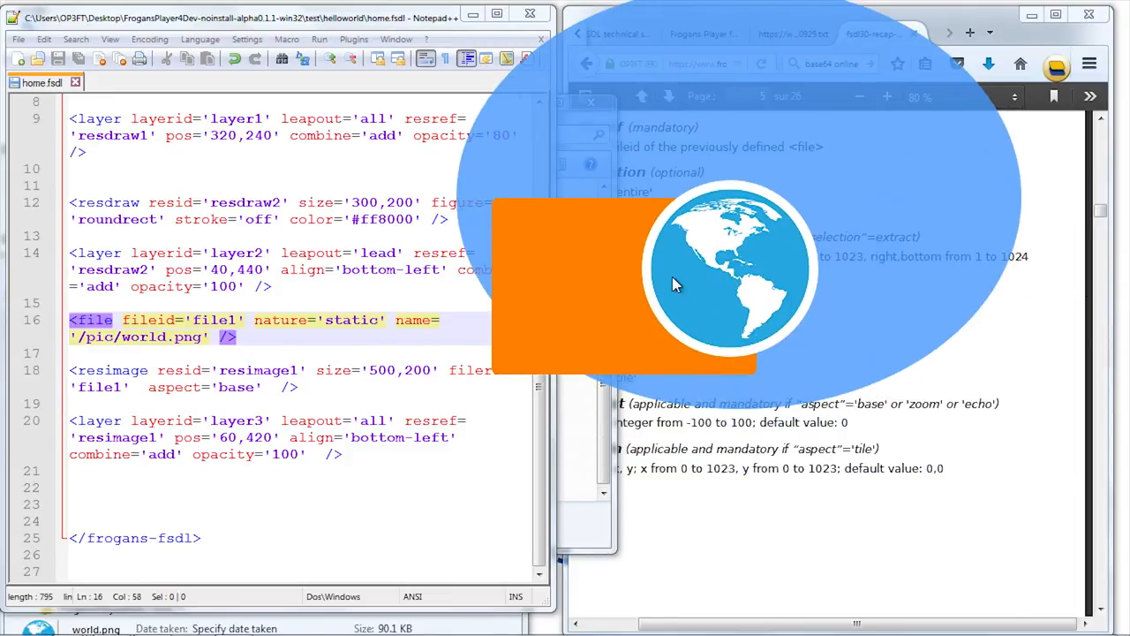
mouse_move(675, 186)
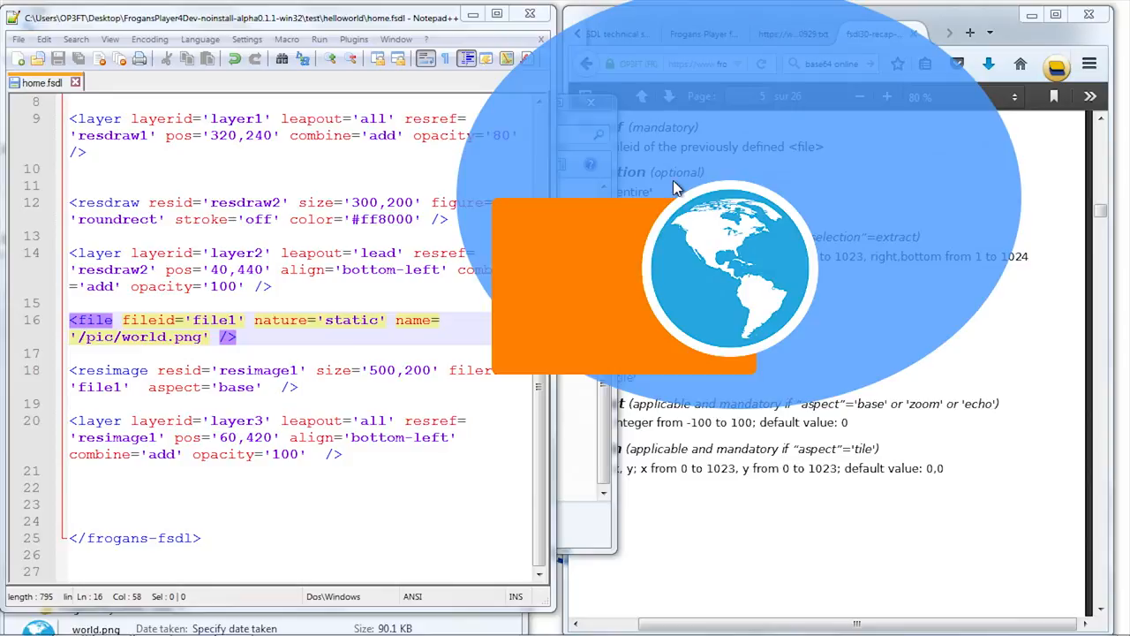
mouse_move(687, 324)
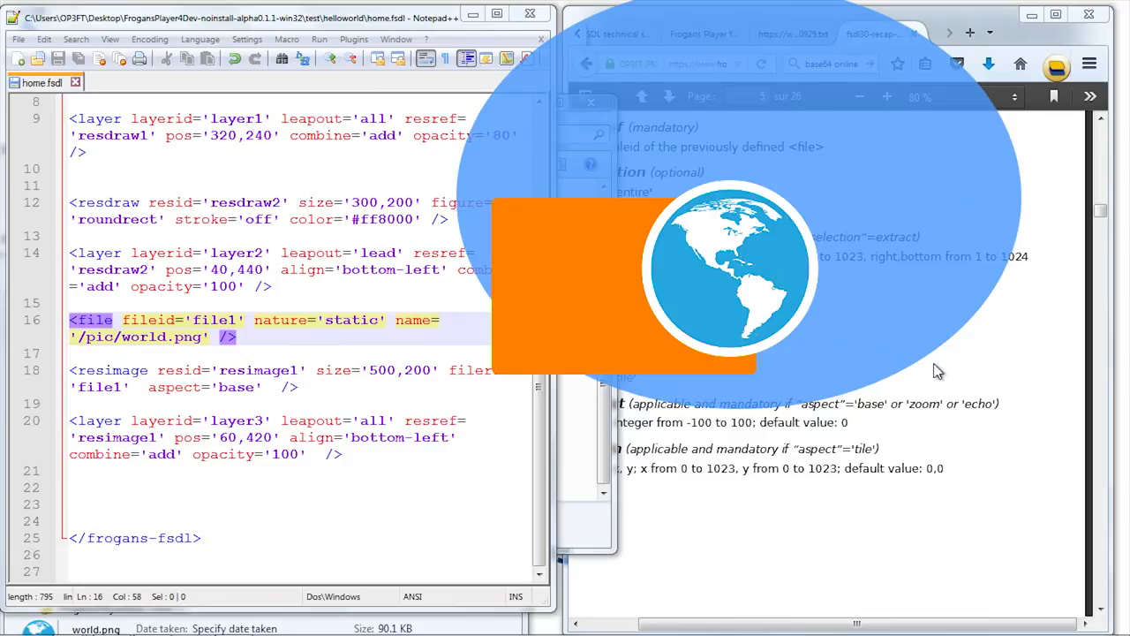
mouse_move(740, 130)
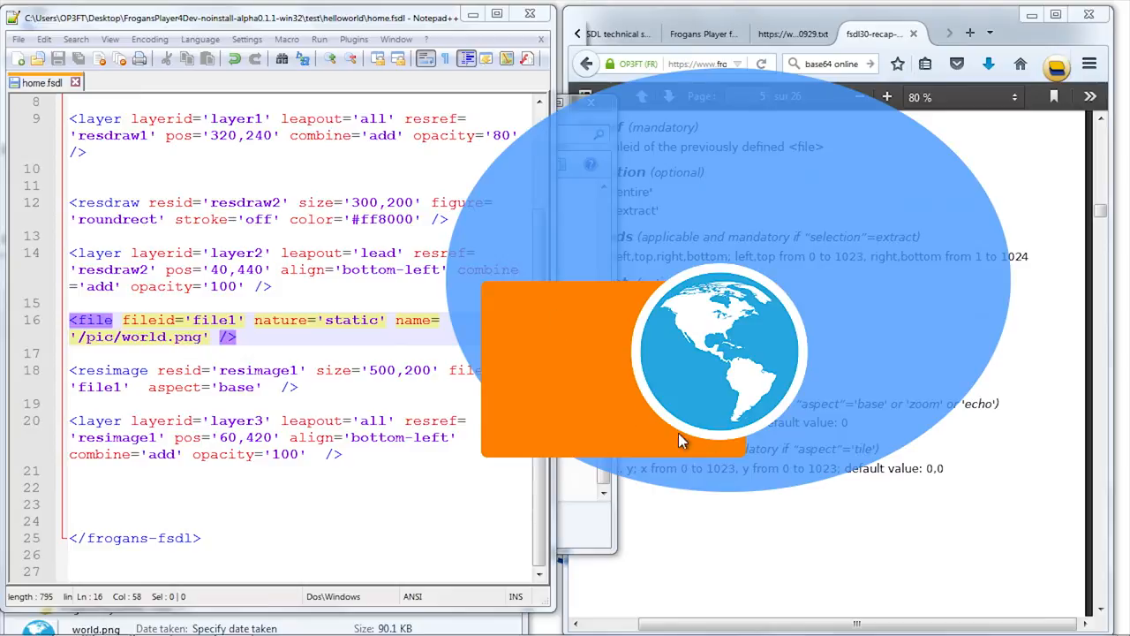
mouse_move(919, 424)
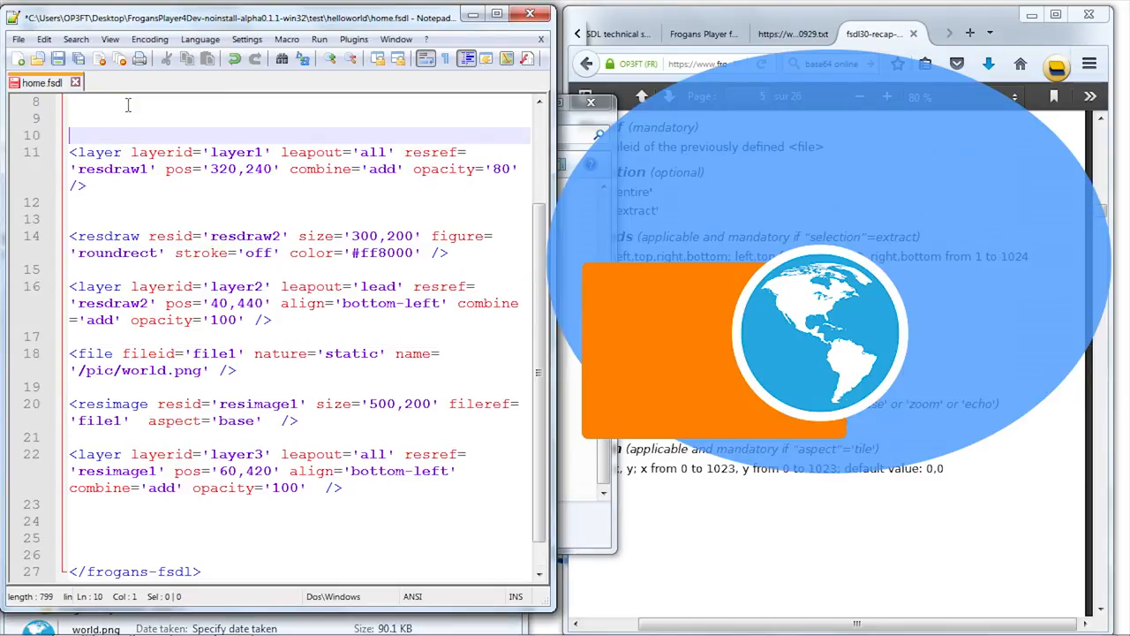
- Wrap layer1 in <!-- --> and change the globe resimage size to 640,480
type("<!")
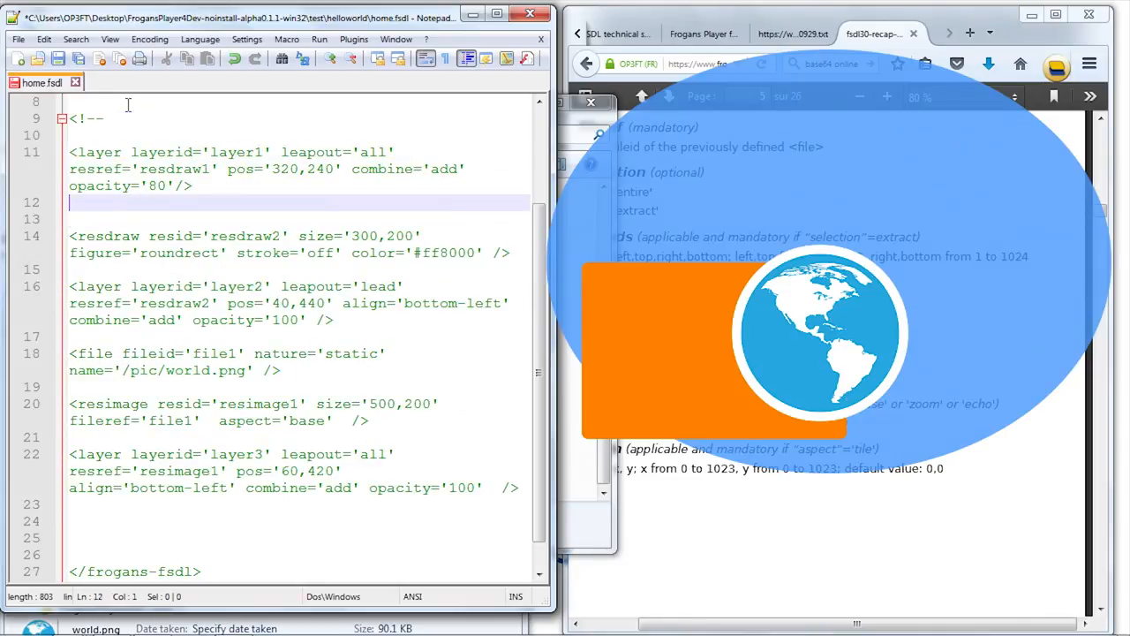
type("-->")
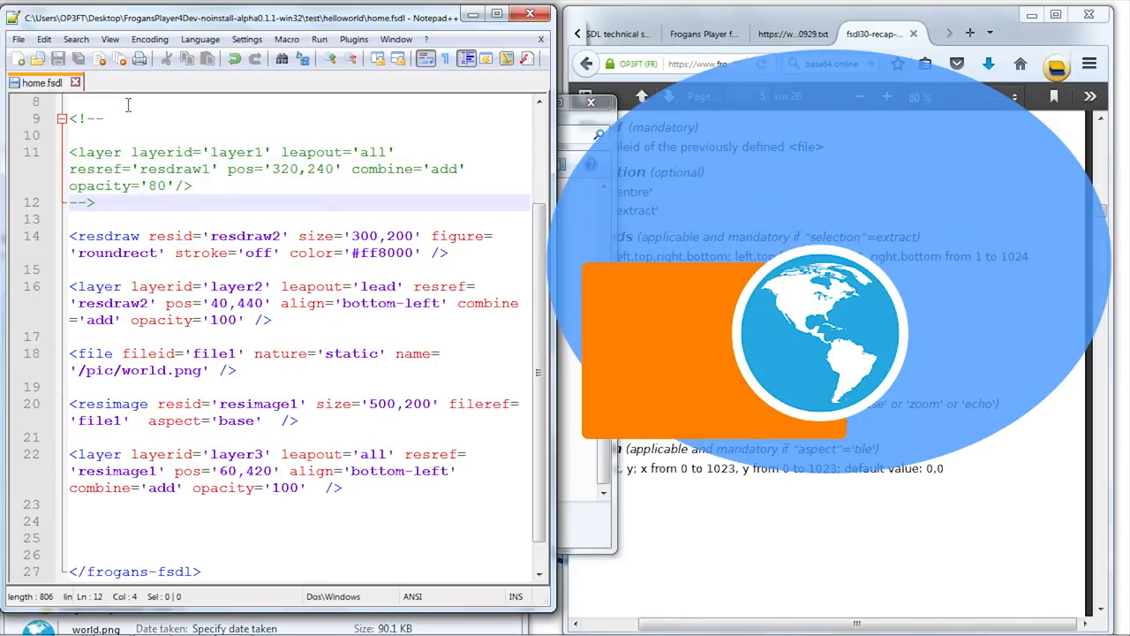
right_click(813, 345)
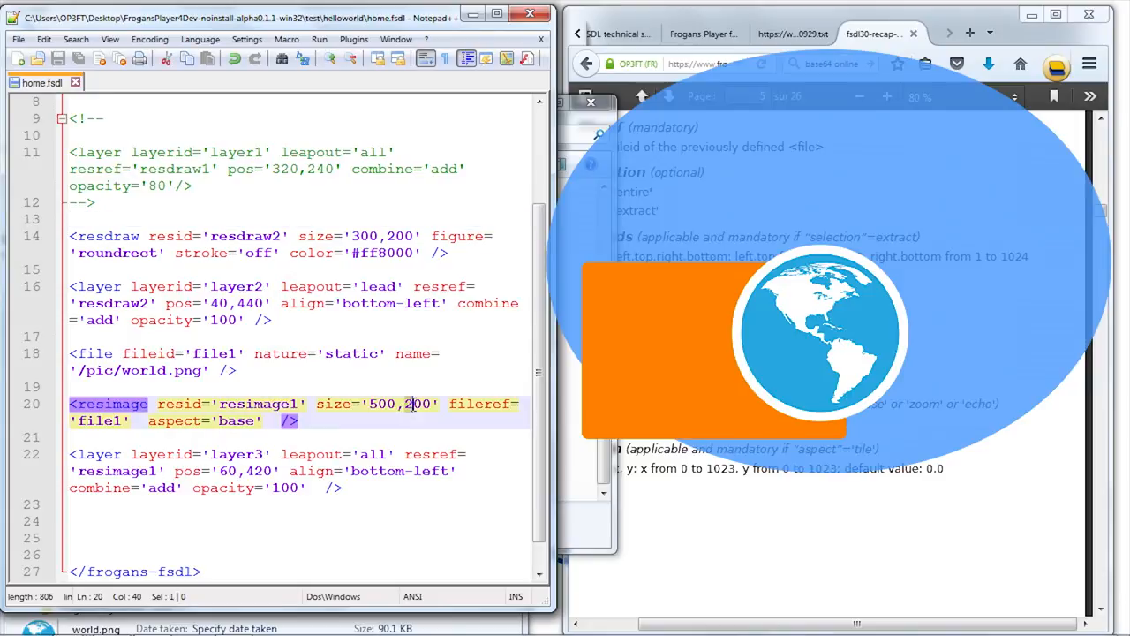
type("500")
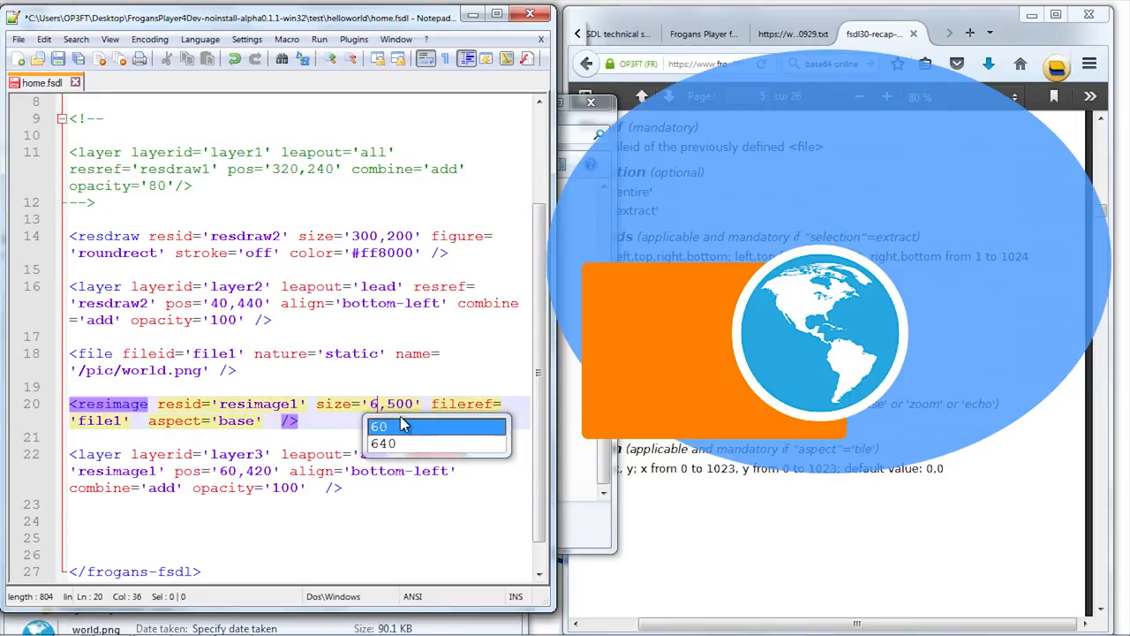
left_click(391, 442)
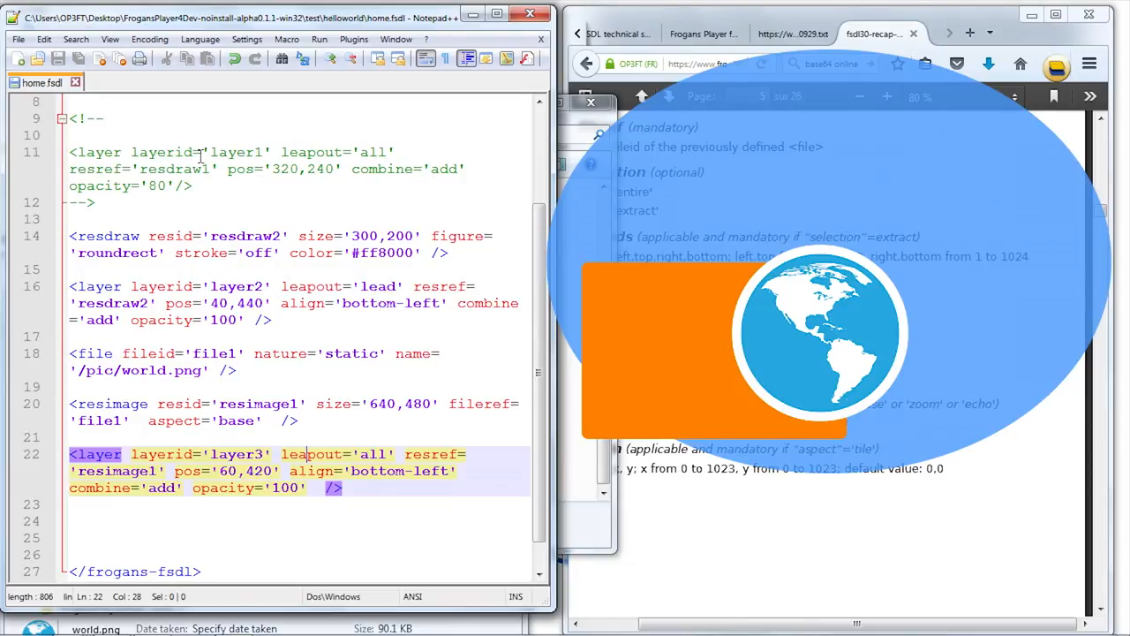
mouse_move(861, 331)
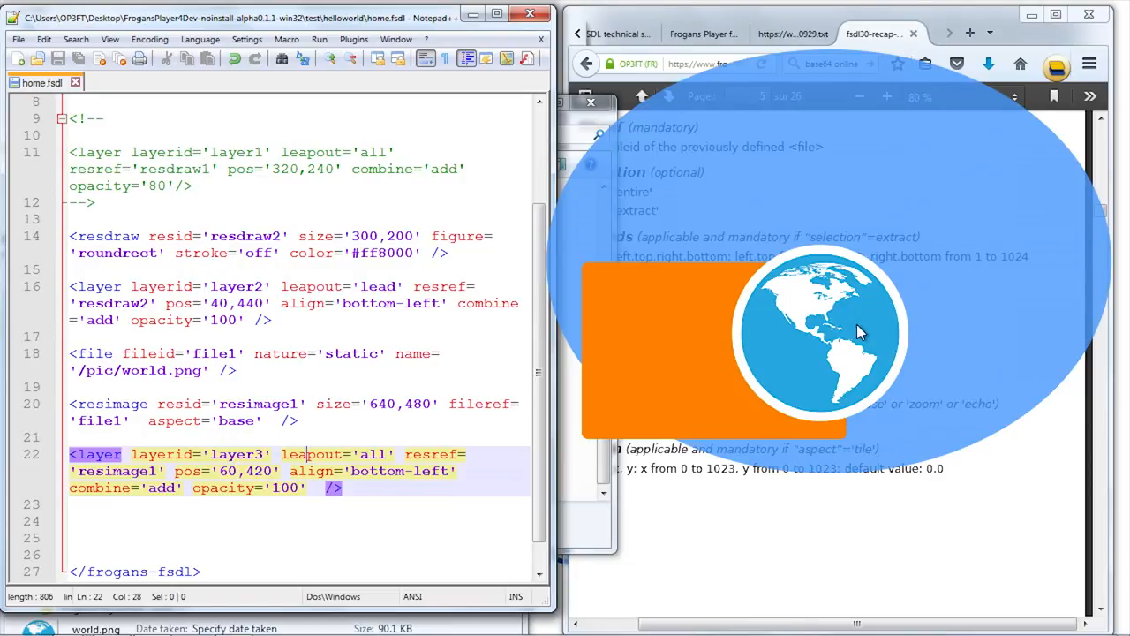
mouse_move(669, 321)
type("8")
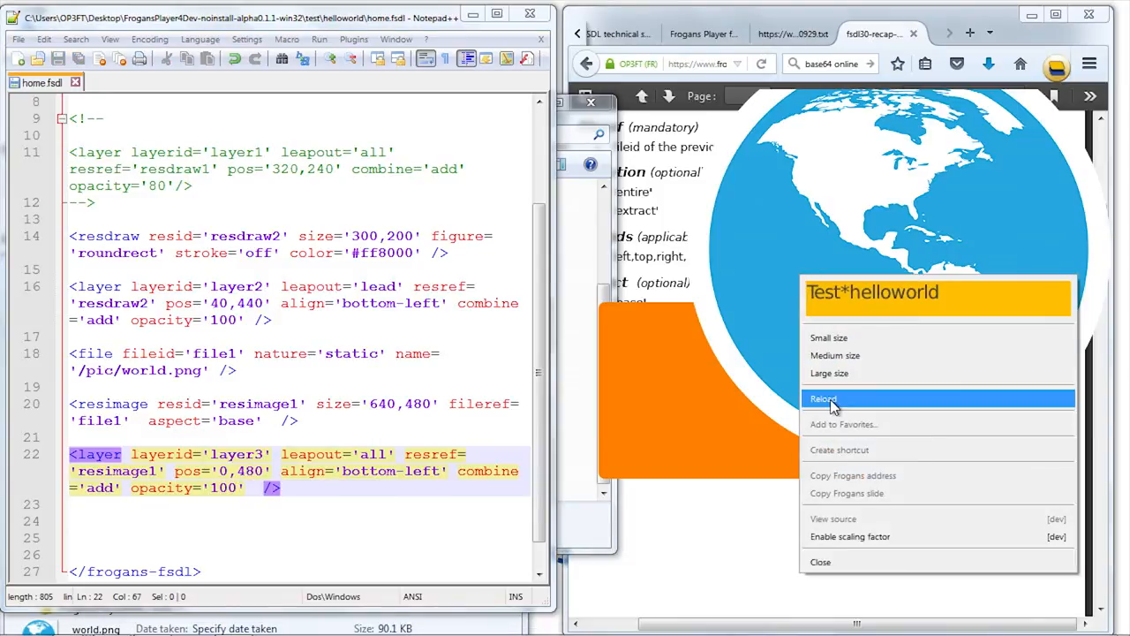
- Reload the Frogans slide, then switch Firefox to the FSDL documentation tab
left_click(823, 398)
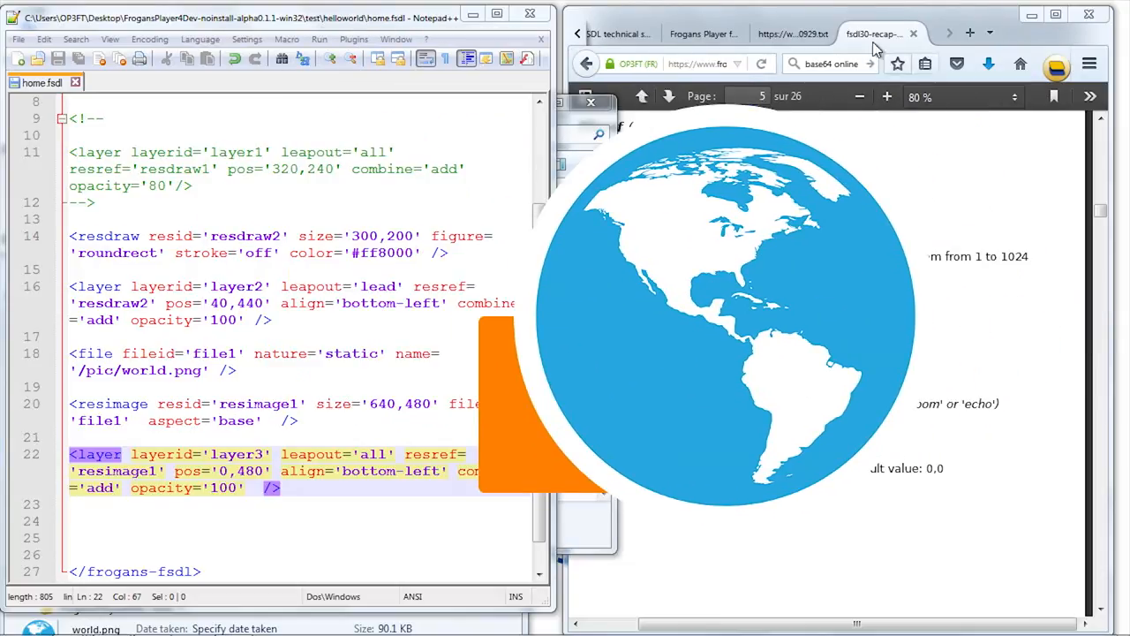
left_click(702, 34)
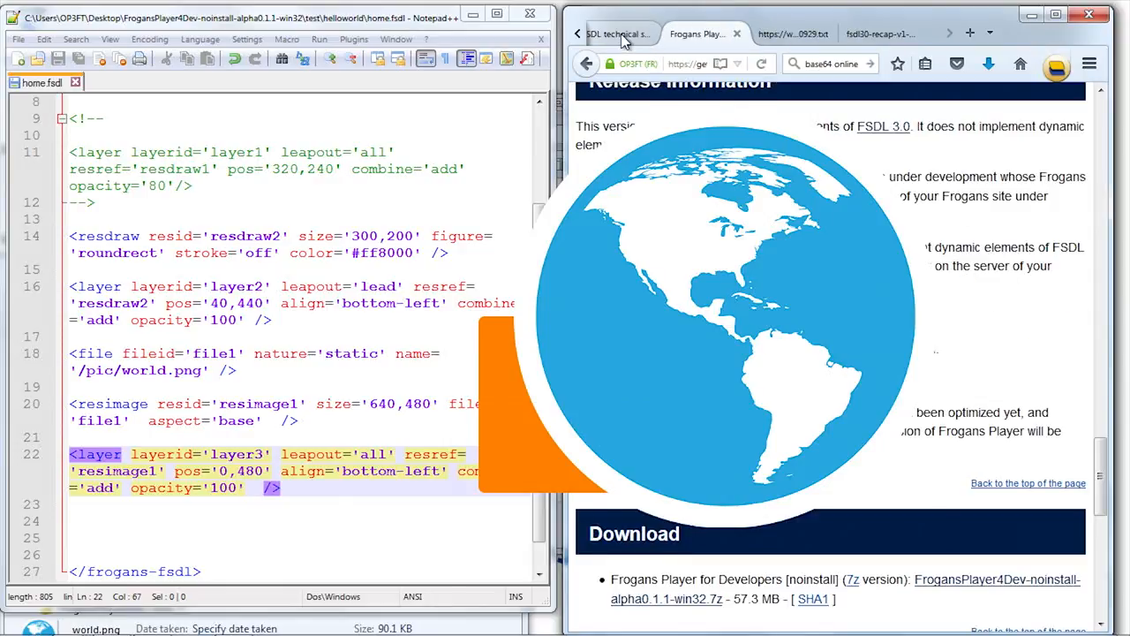
scroll("up", 3)
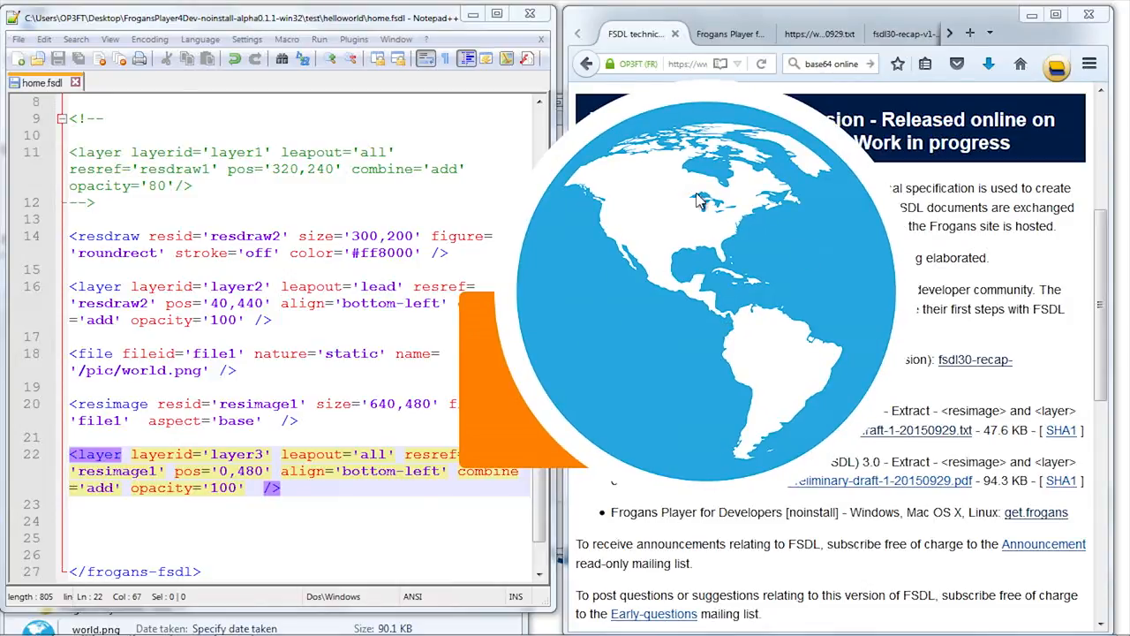
mouse_move(664, 256)
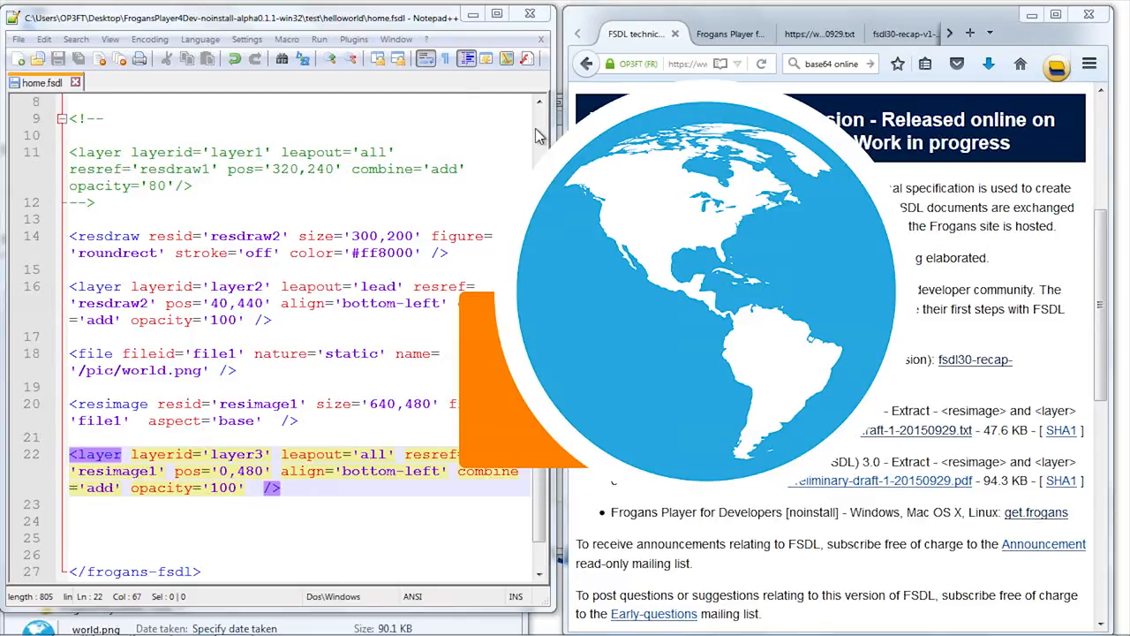
mouse_move(371, 388)
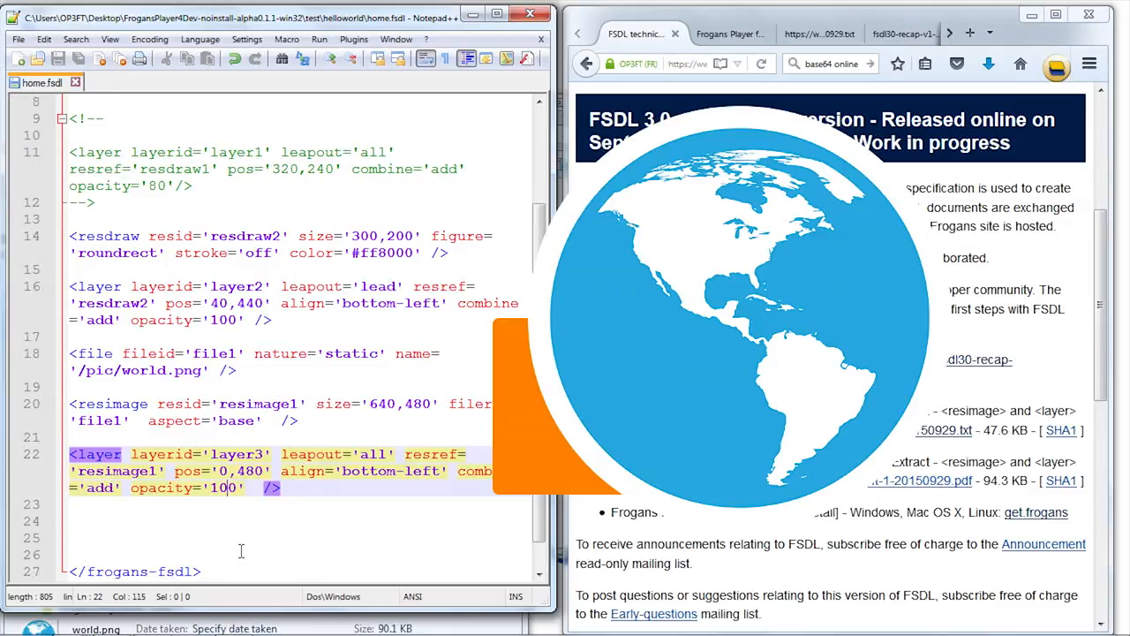
- Set layer3 opacity to 90 and reload the Frogans slide
type("90")
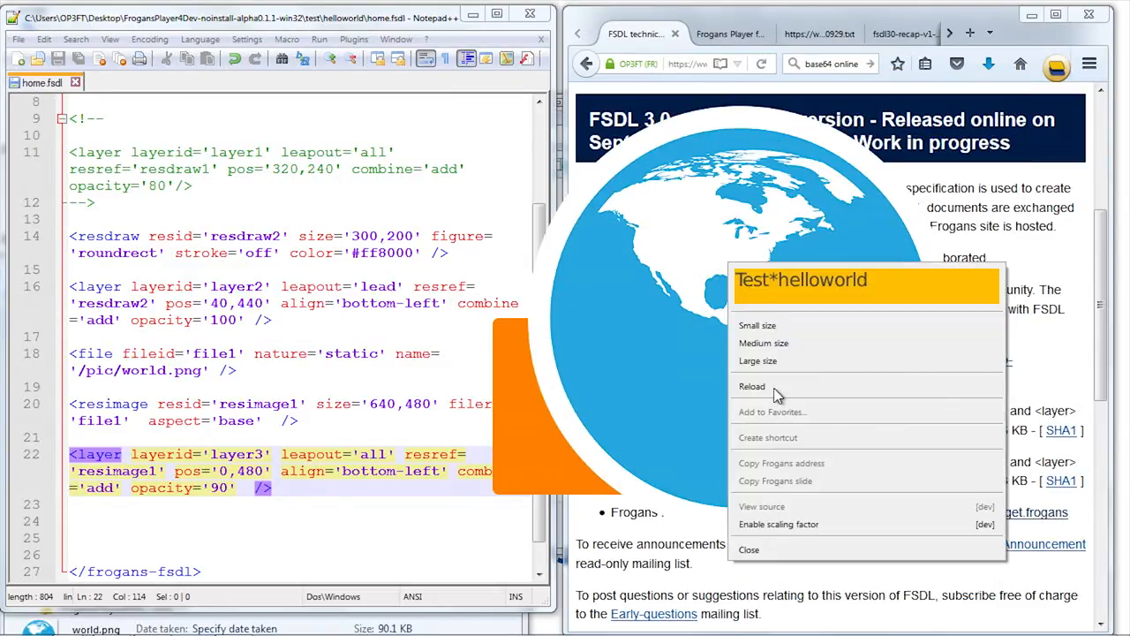
left_click(752, 386)
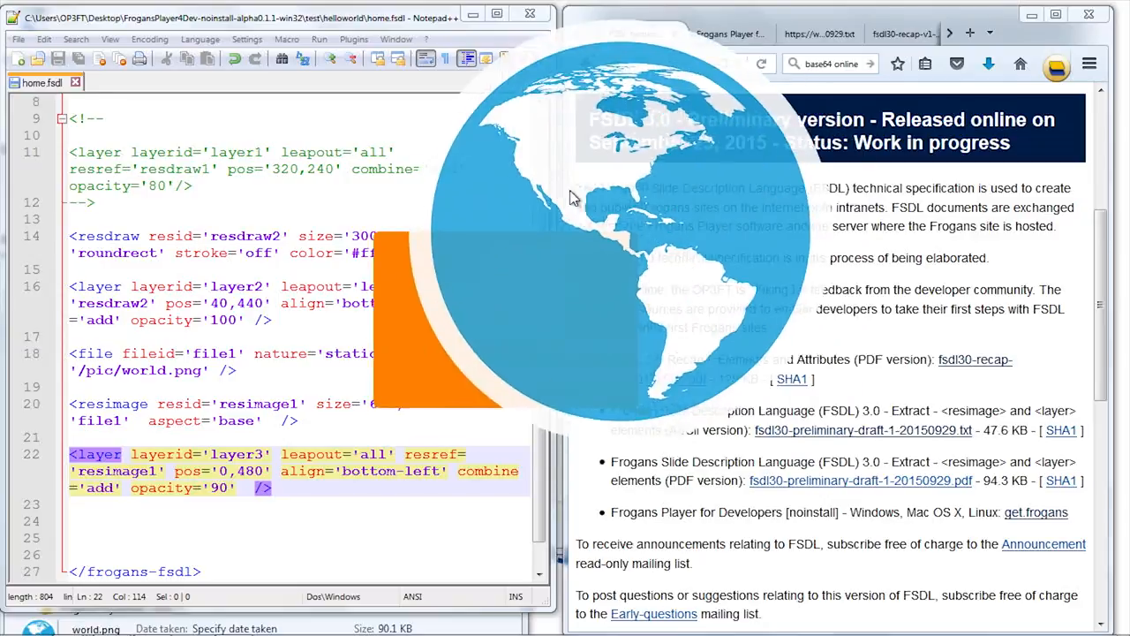